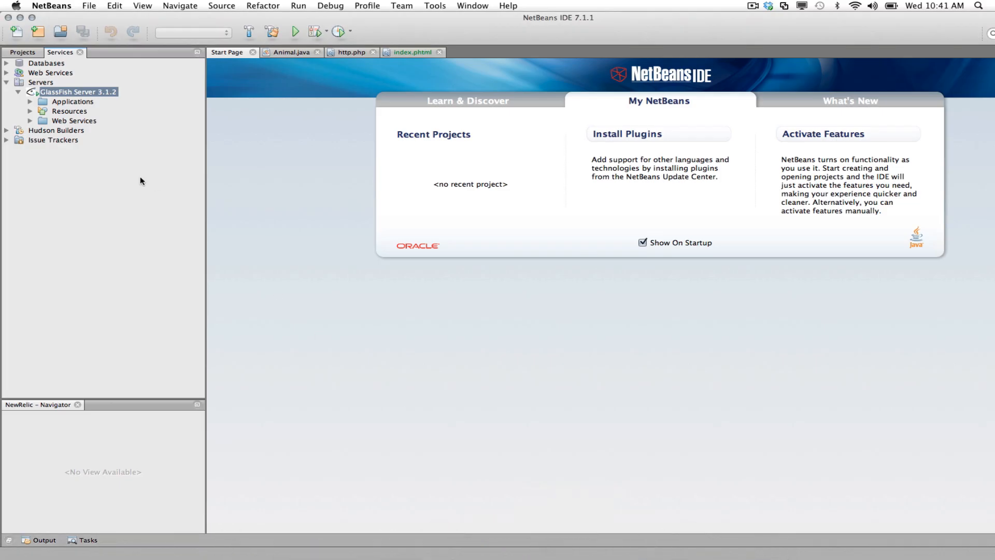
# Run the NewRelic project from the Projects list.
pyautogui.rightClick(76, 92)
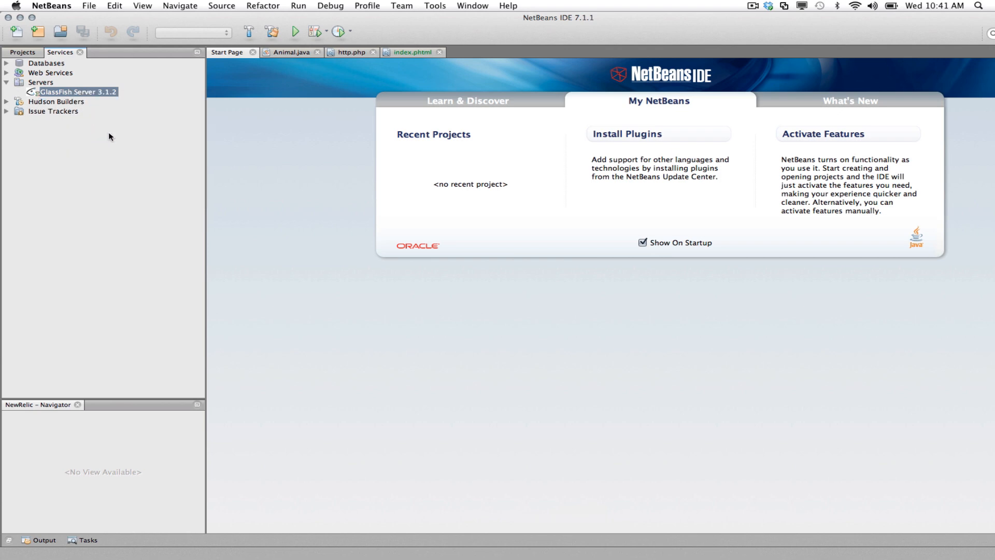
pyautogui.click(23, 52)
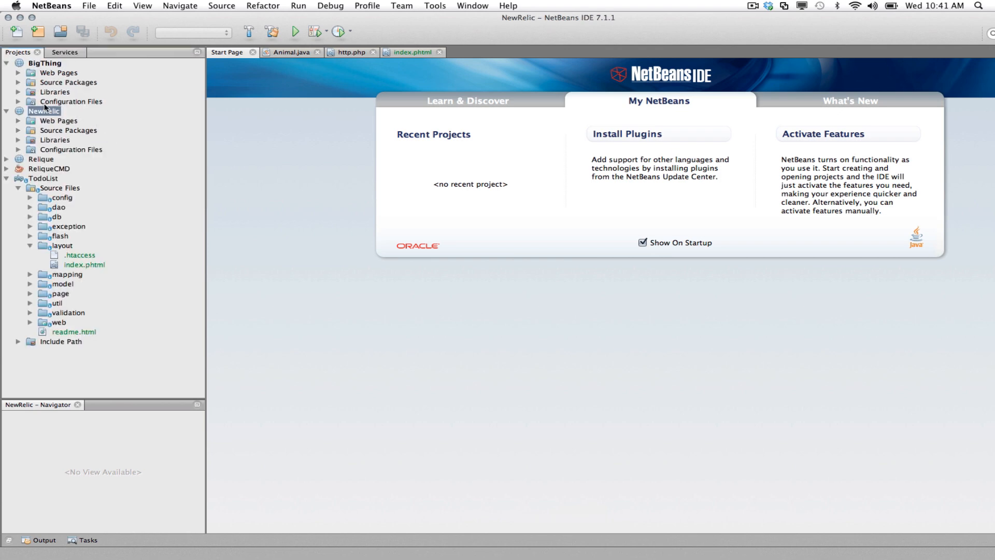
pyautogui.rightClick(42, 111)
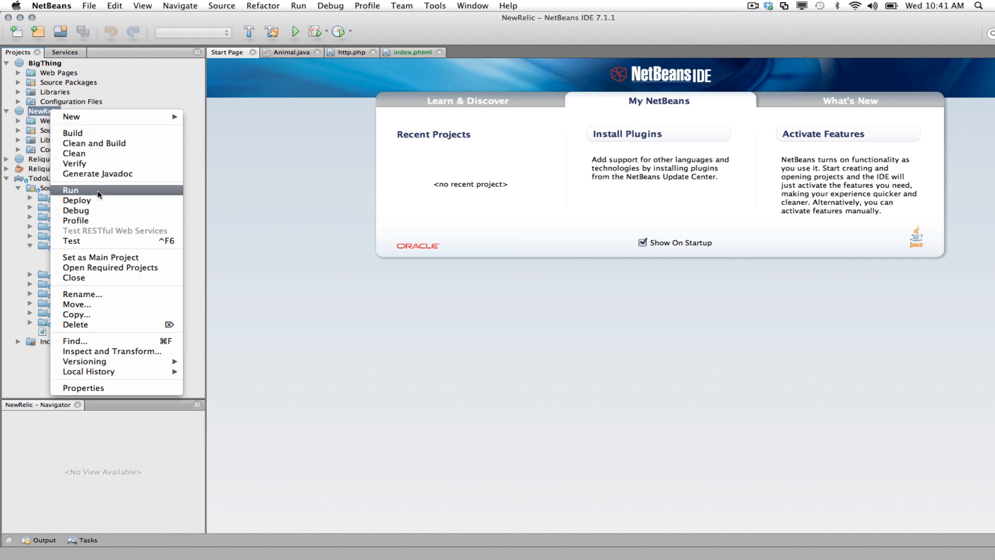
pyautogui.click(71, 190)
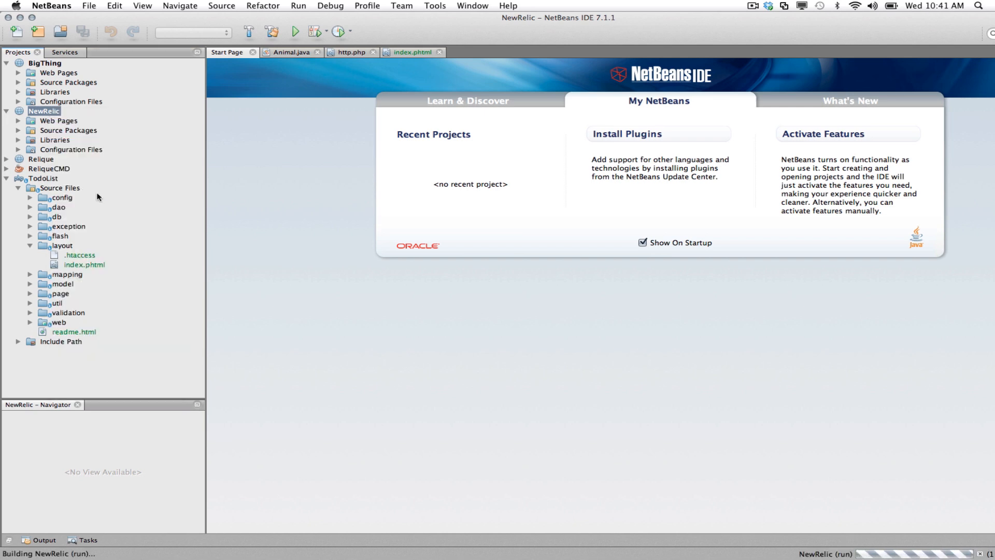
pyautogui.moveTo(292, 200)
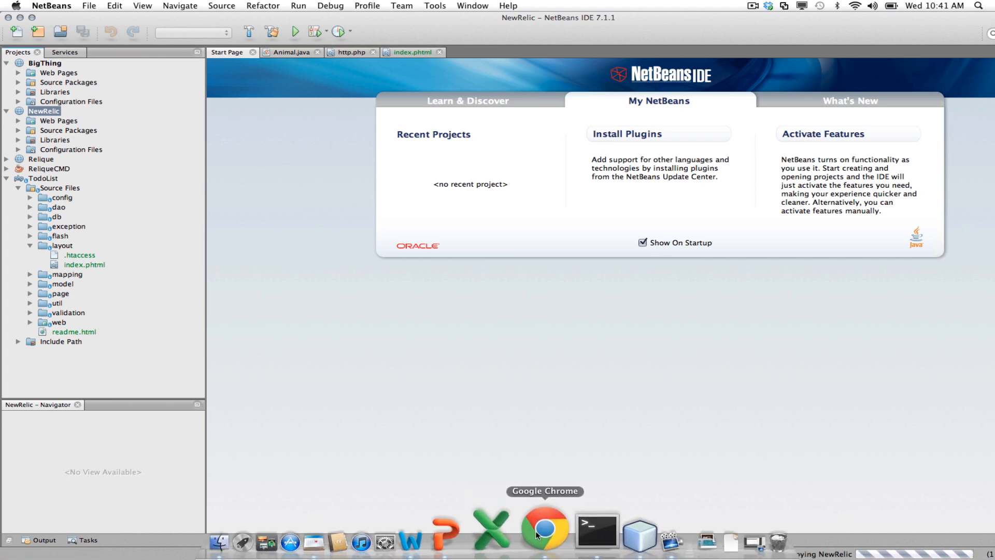
# In Chrome, append 'Animal' to localhost:8080/NewRelic/ to load the Animal servlet.
pyautogui.click(543, 527)
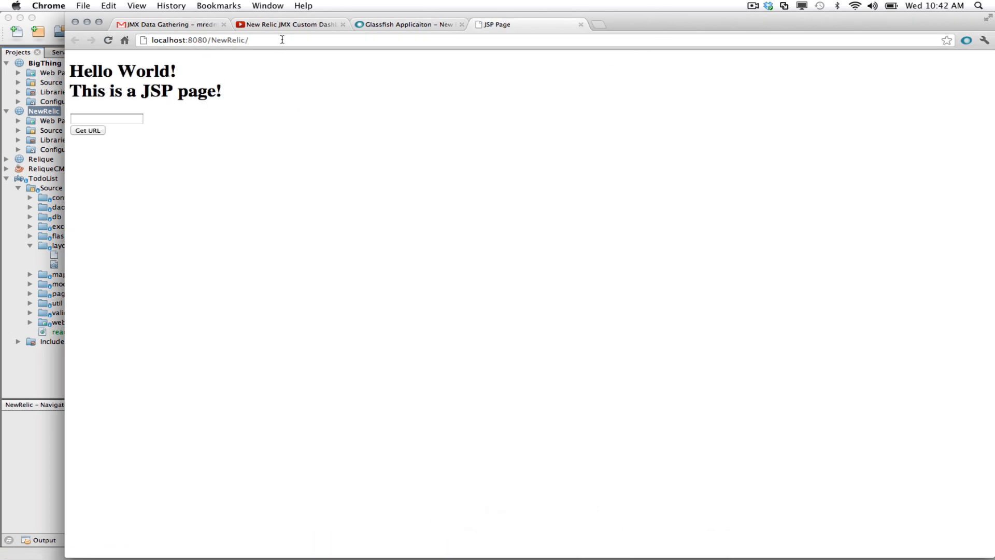
pyautogui.click(200, 39)
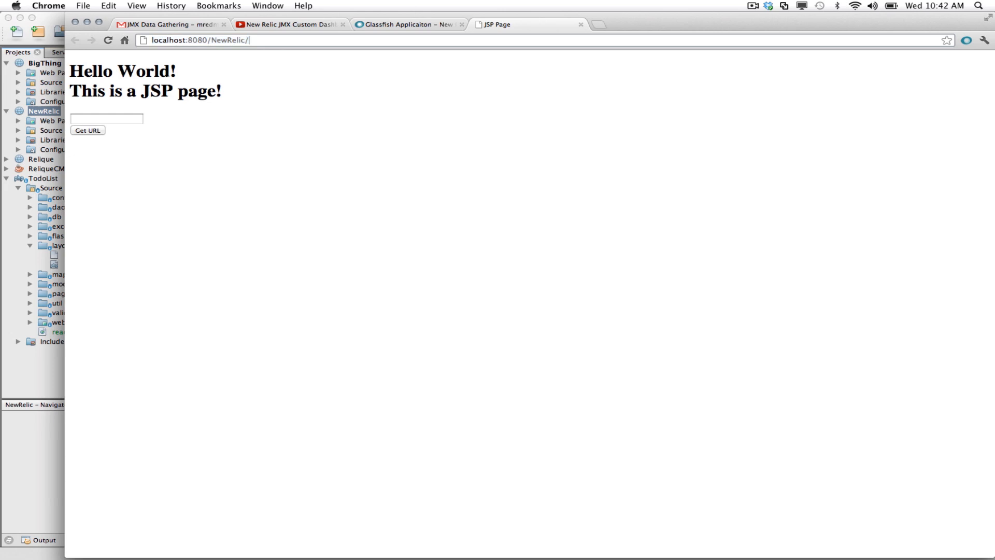
pyautogui.write('Animal')
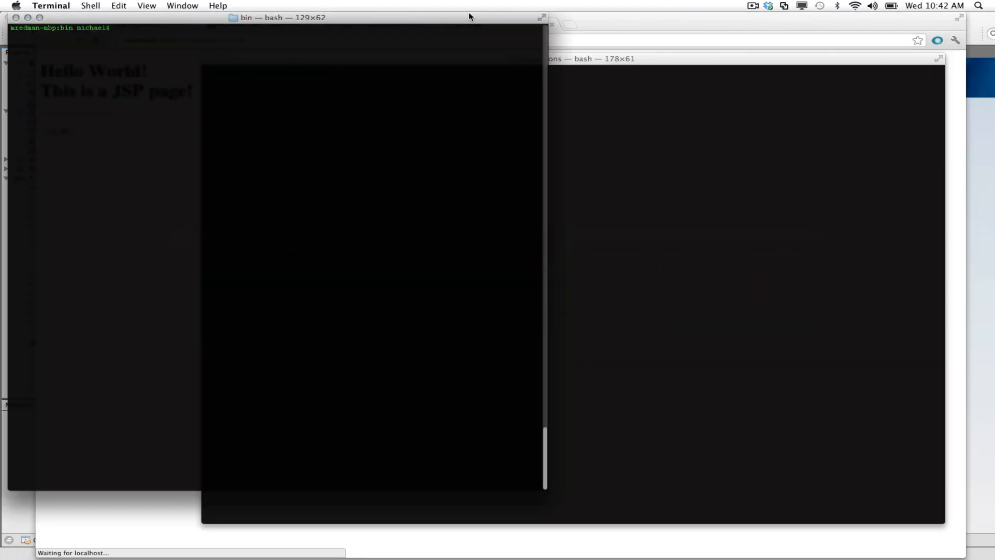
# Launch jconsole and connect to the GlassFish process, viewing its MBeans.
pyautogui.write('jconsole')
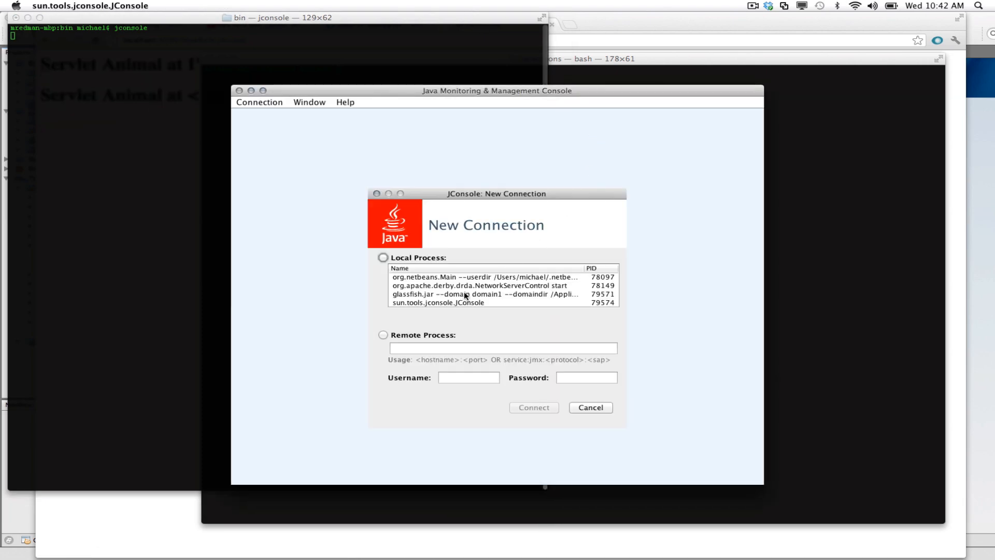
pyautogui.click(465, 293)
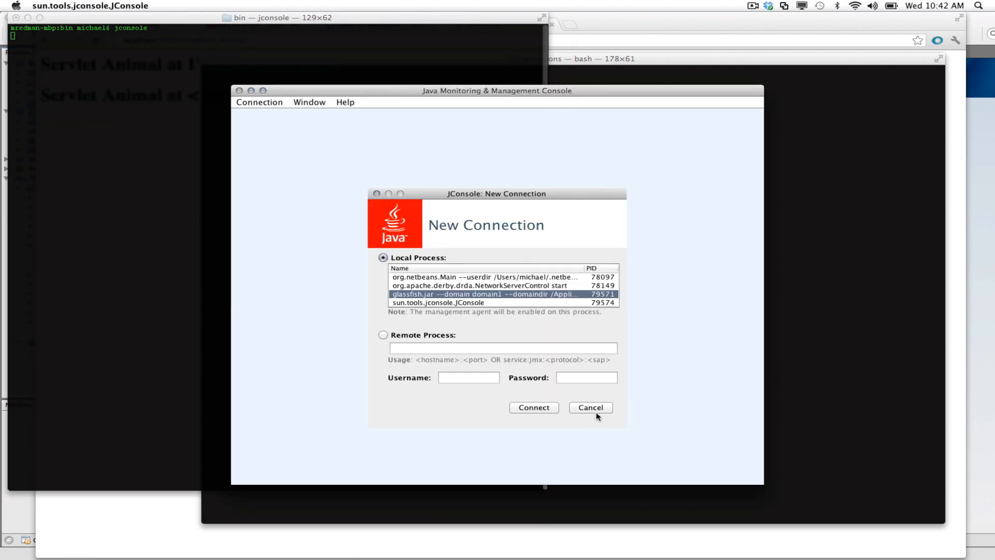
pyautogui.click(533, 407)
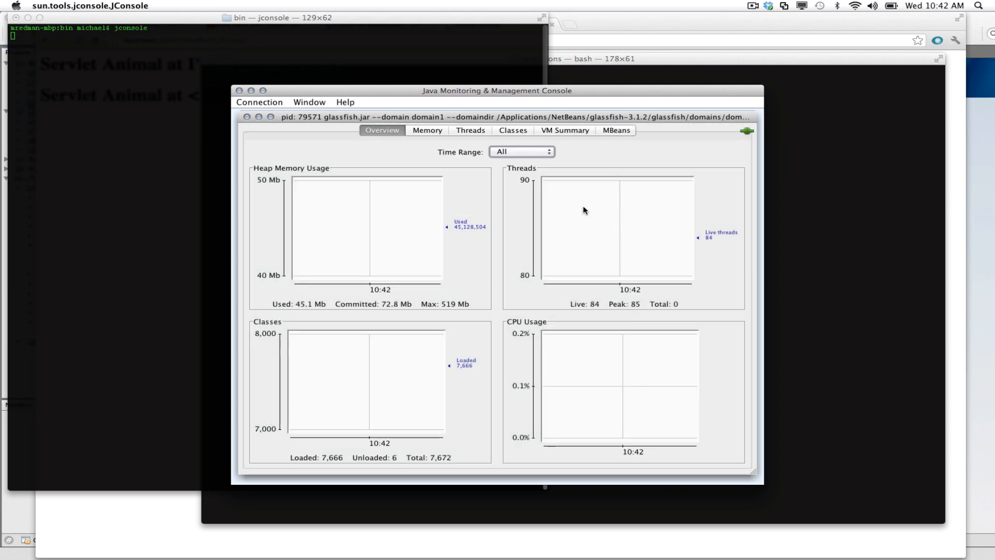
pyautogui.click(616, 130)
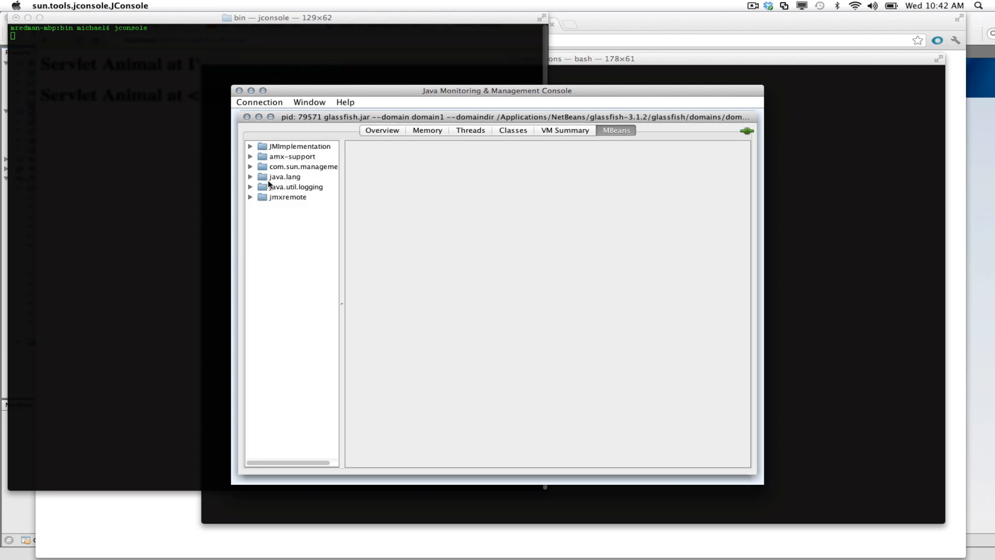
# Show java.lang OperatingSystem's OpenFileDescriptorCount attribute (423) and select its name.
pyautogui.click(251, 176)
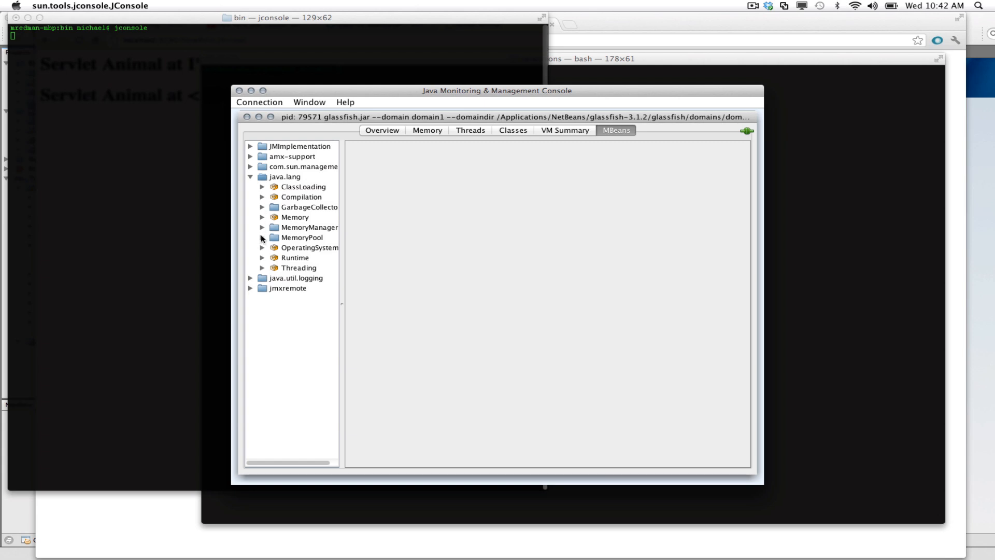
pyautogui.moveTo(261, 251)
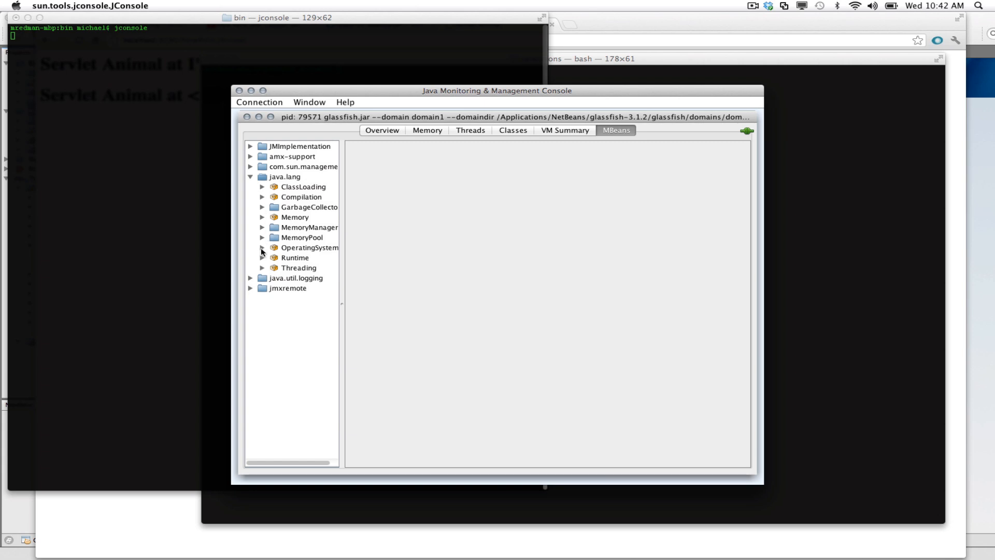
pyautogui.click(263, 248)
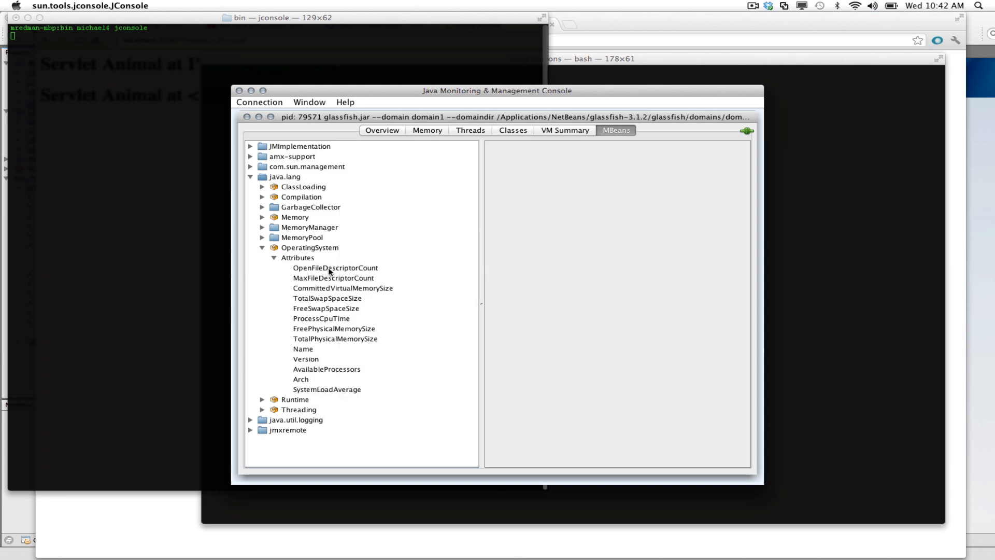
pyautogui.click(335, 267)
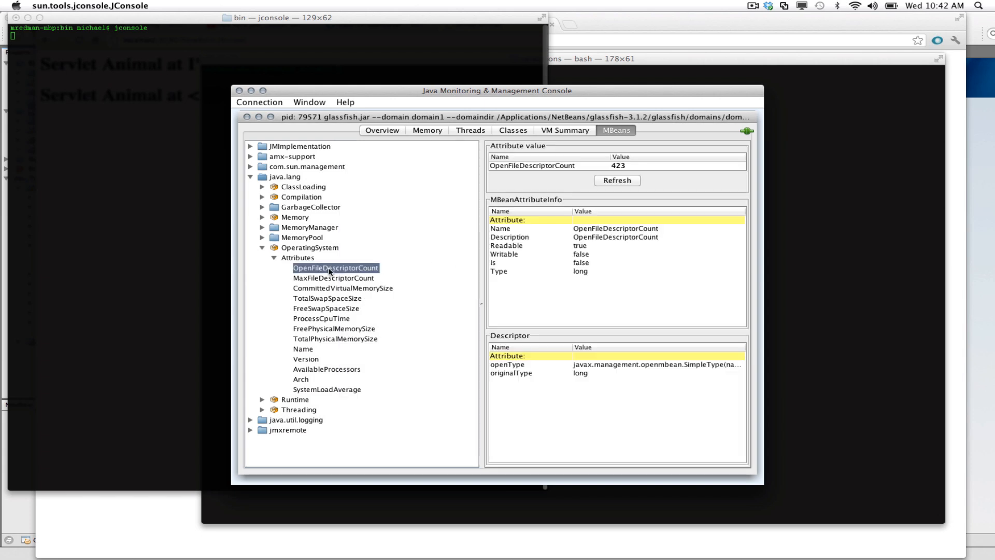
pyautogui.moveTo(438, 254)
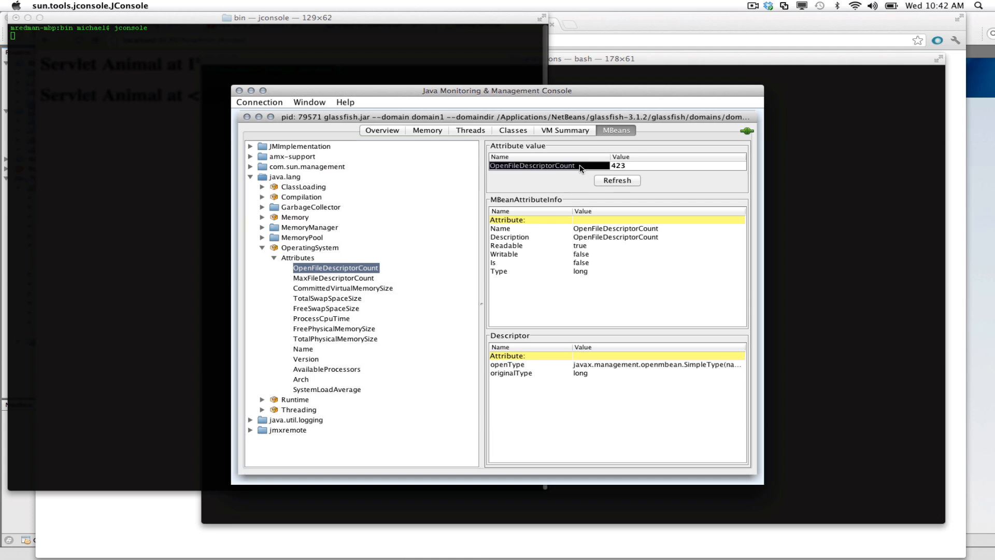
pyautogui.click(543, 166)
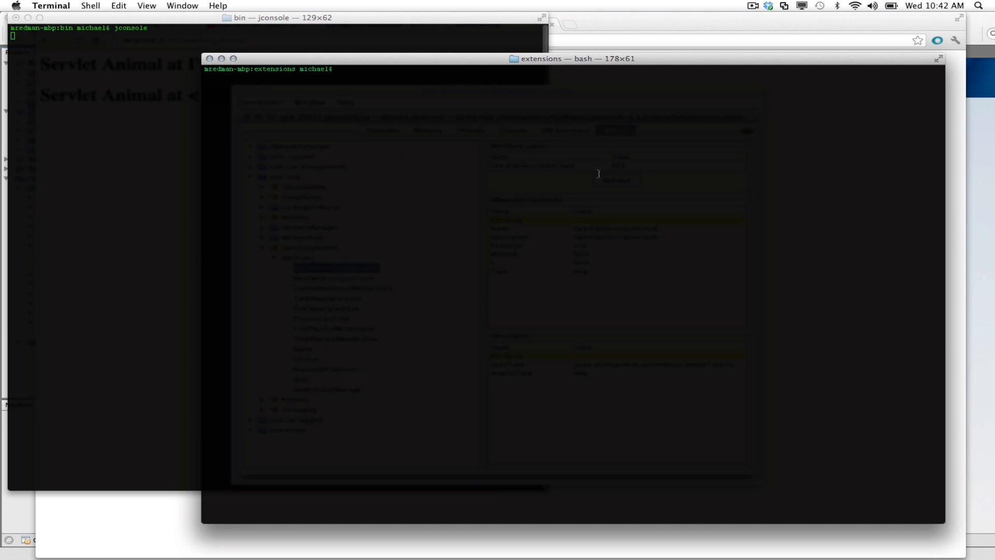
# List the extensions folder with pwd and ls, then open jmx.yml in vim.
pyautogui.write('pwd')
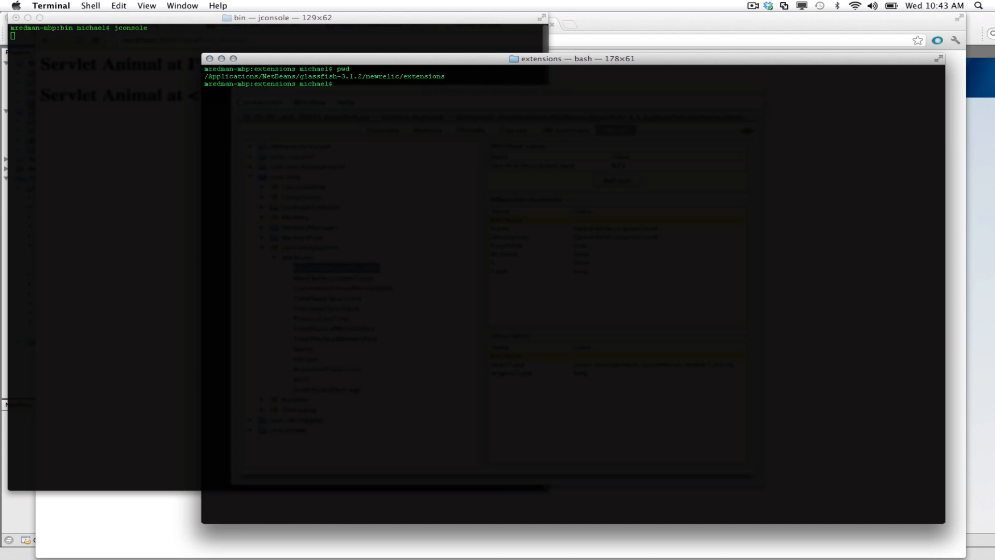
pyautogui.write('ls')
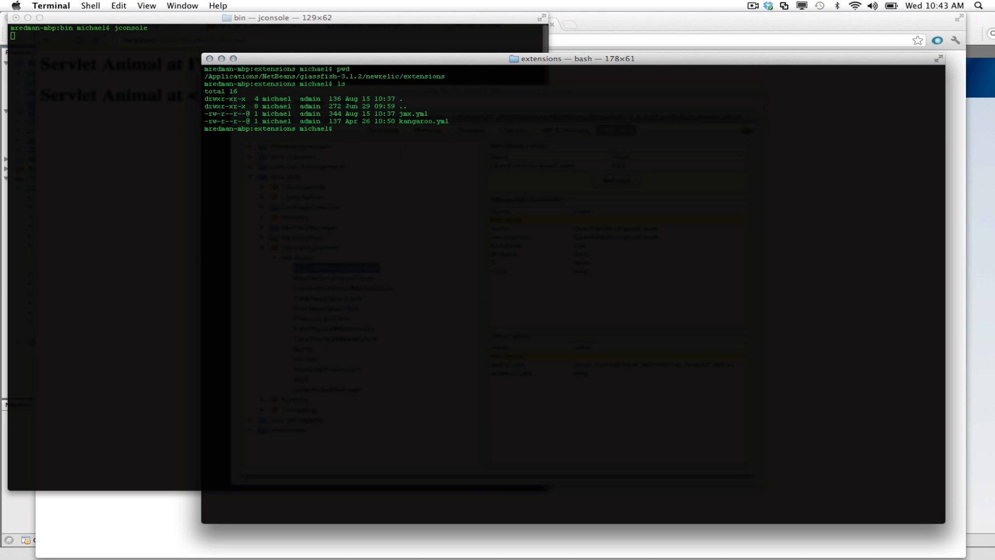
pyautogui.write('vi jmx.yml')
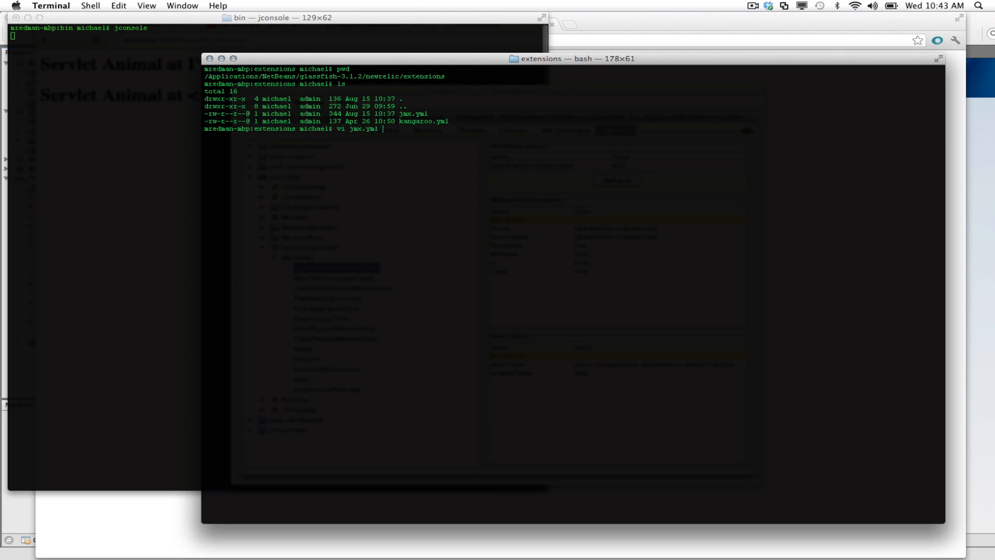
pyautogui.press('Return')
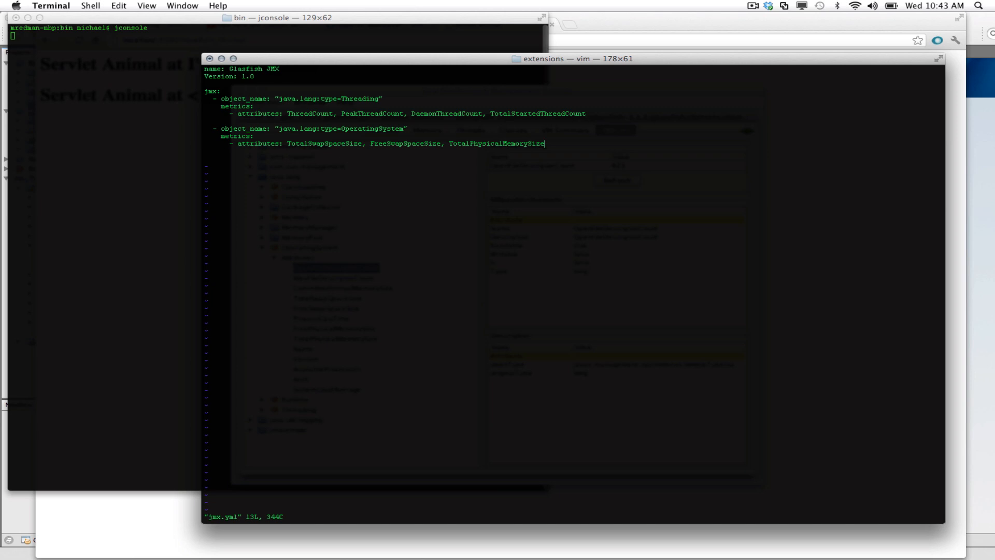
# Append OpenFileDescriptorCount and MaxFileDescriptorCount to jmx.yml's OperatingSystem attributes.
pyautogui.press('i')
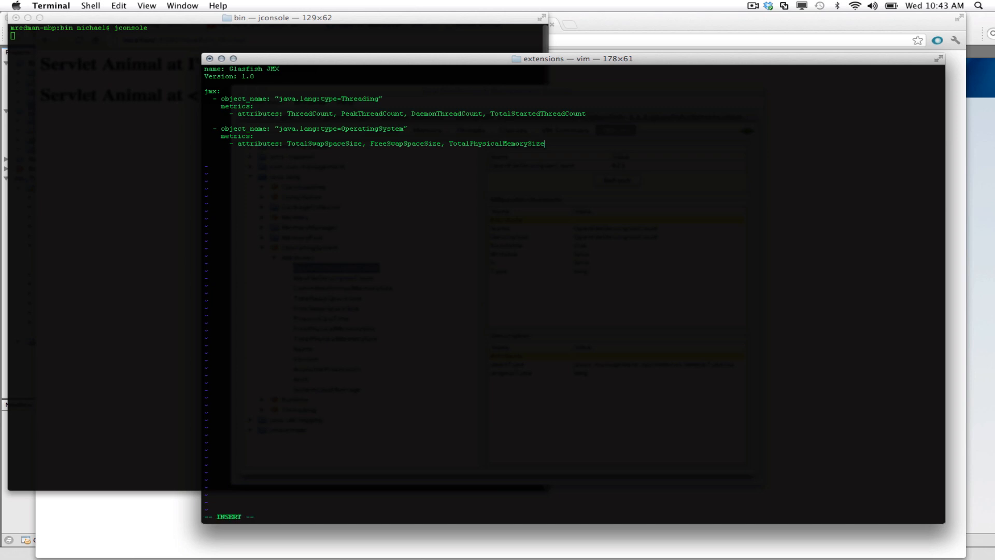
pyautogui.write(', OpenFileDescriptorCount')
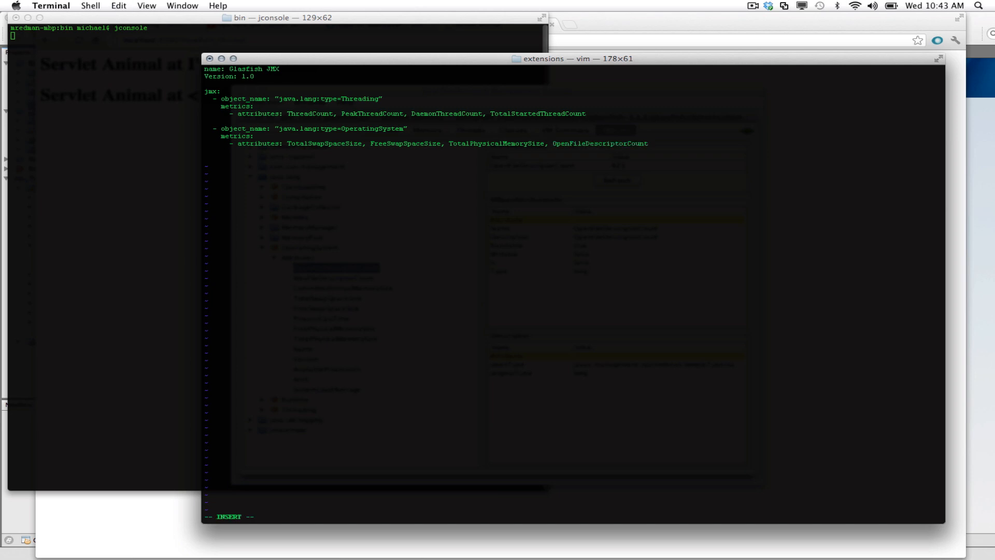
pyautogui.write(',')
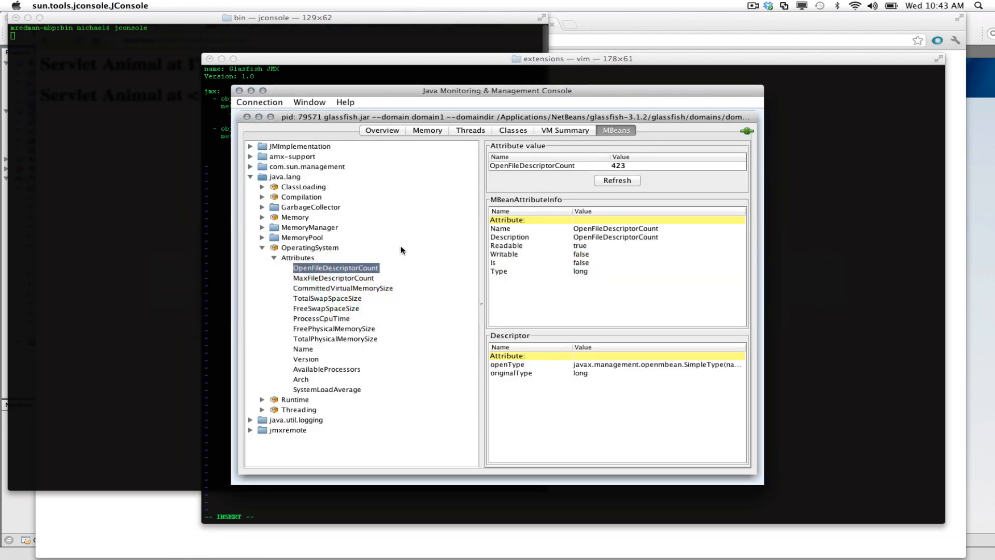
pyautogui.click(333, 278)
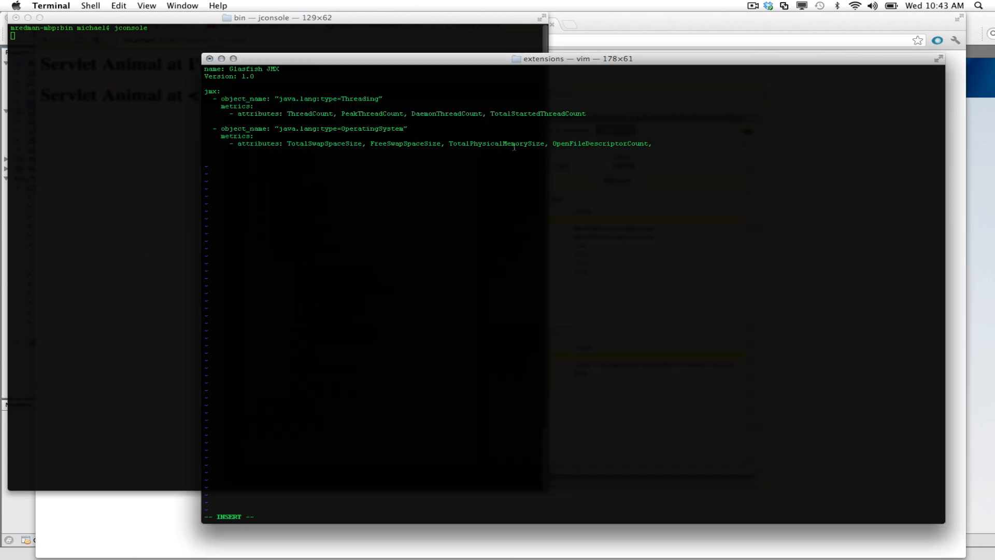
pyautogui.write('MaxFileDescriptorCount')
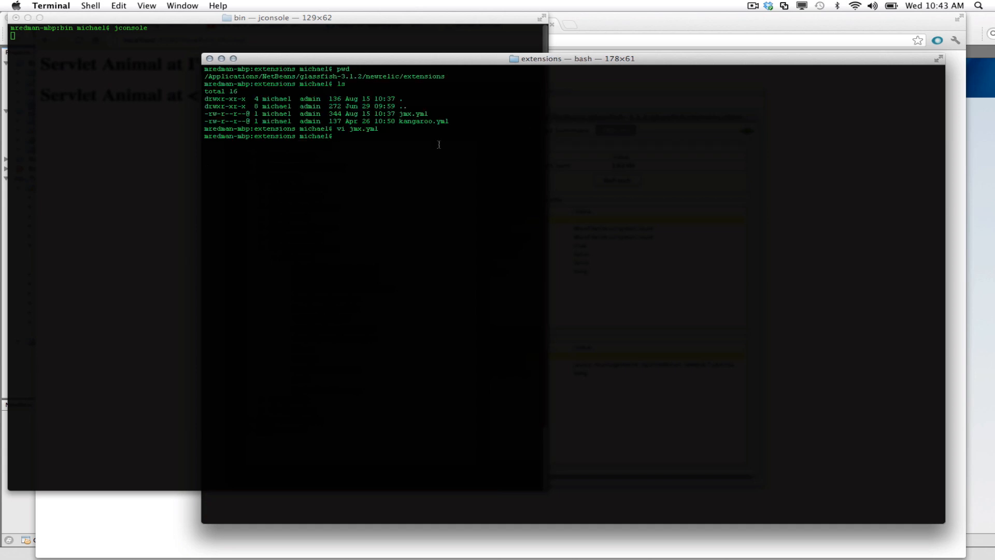
# Inspect GlassFish Server 3.1.2 under Services in NetBeans, then return to Terminal.
pyautogui.press('cmd+tab')
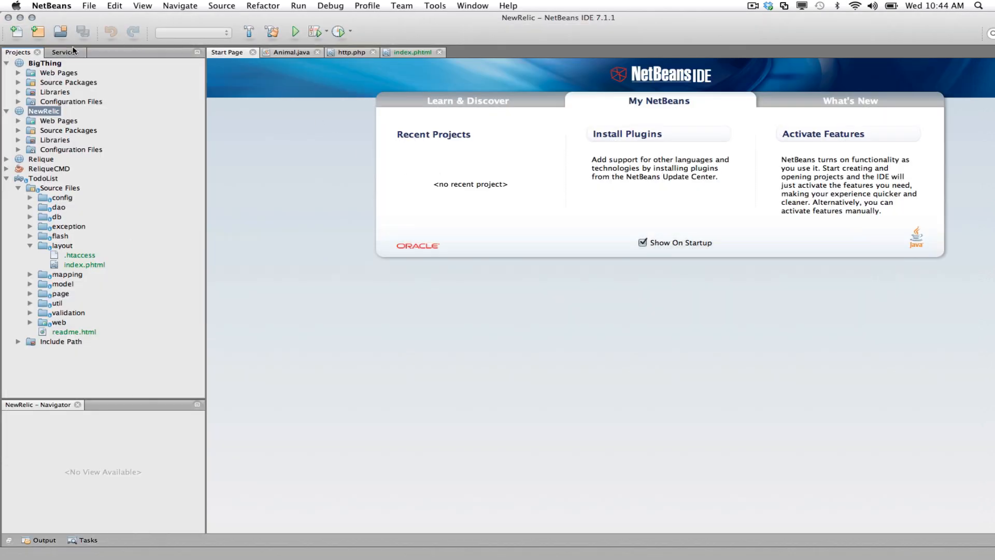
pyautogui.click(61, 52)
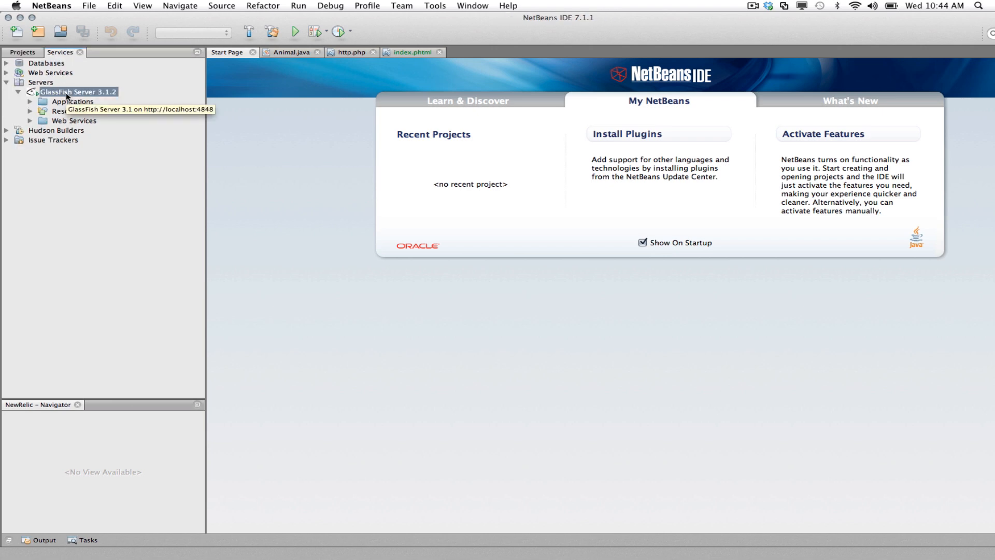
pyautogui.rightClick(73, 91)
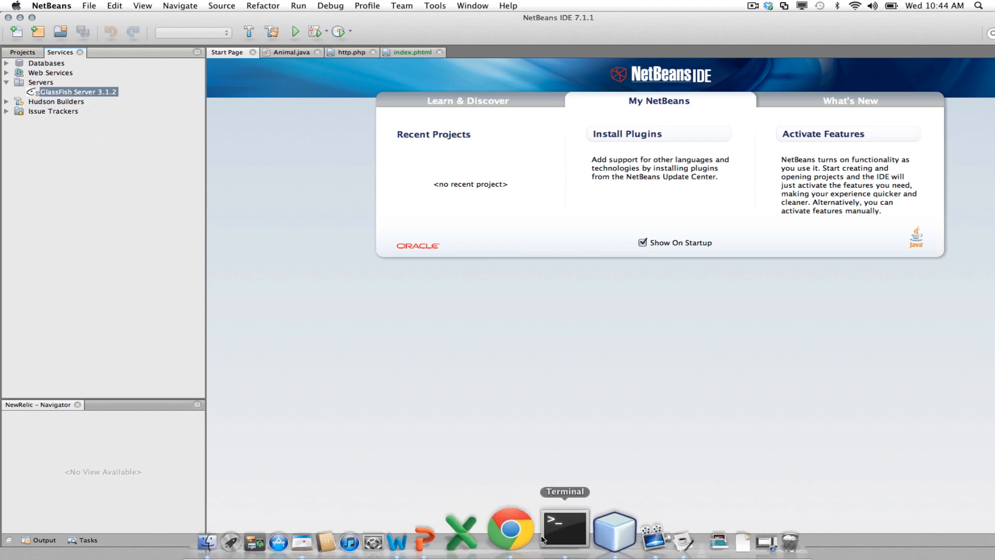
pyautogui.click(563, 526)
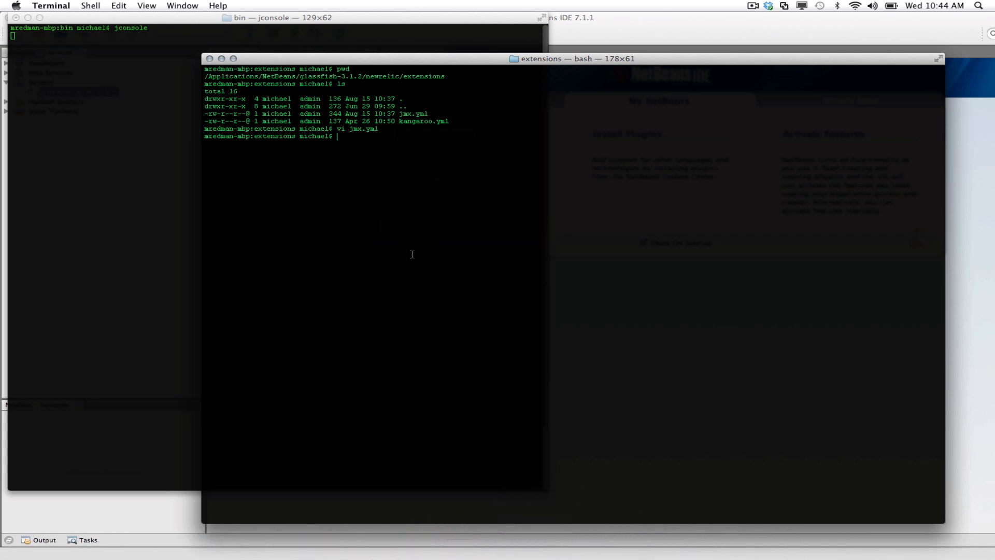
pyautogui.write('ls')
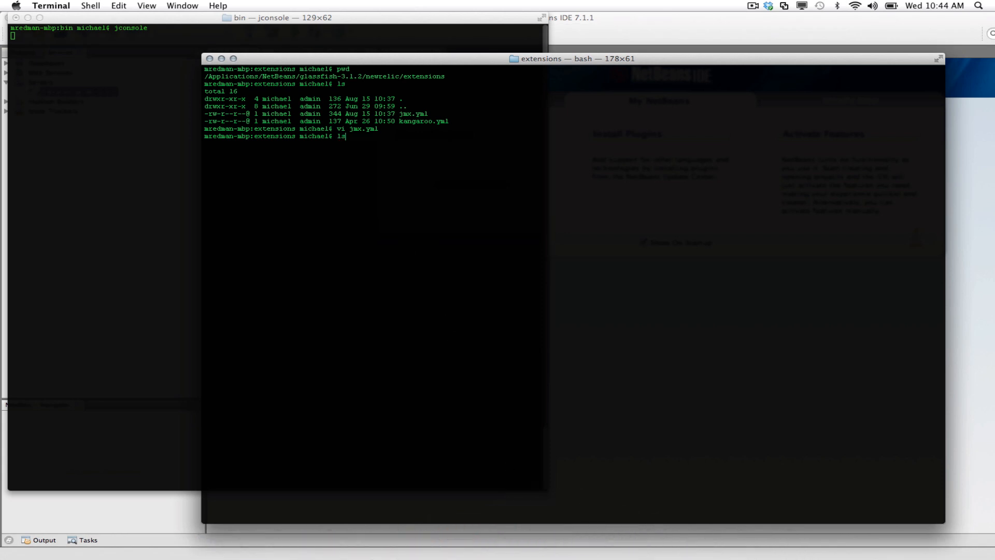
pyautogui.write('cd newrelic/')
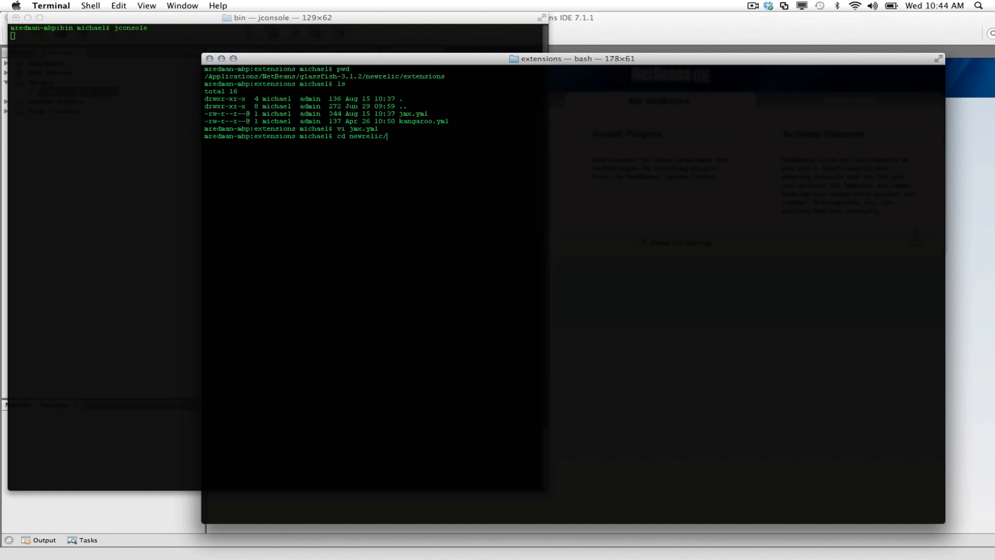
pyautogui.write('ab -n 500 -c 2 http://localhost:8080/NewRelic/')
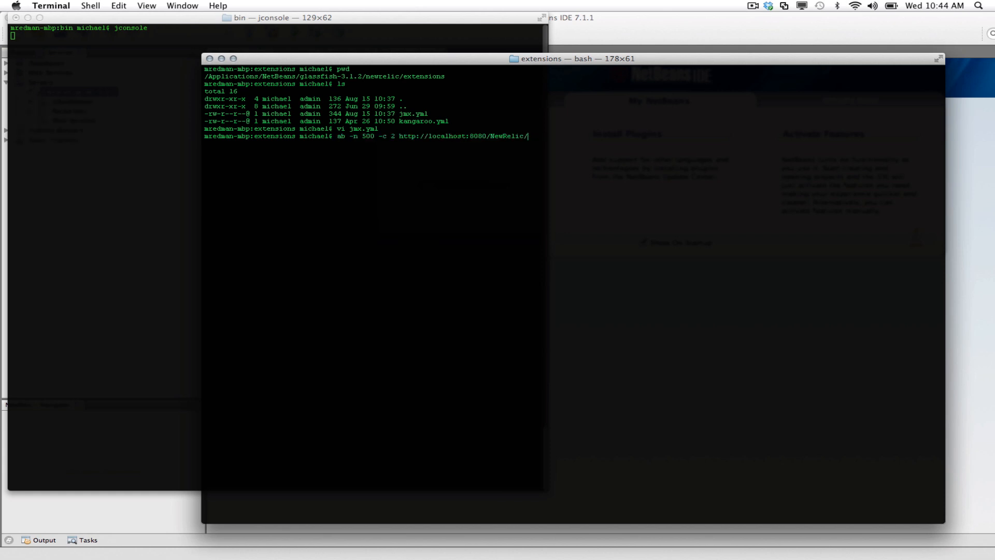
pyautogui.write('Animal')
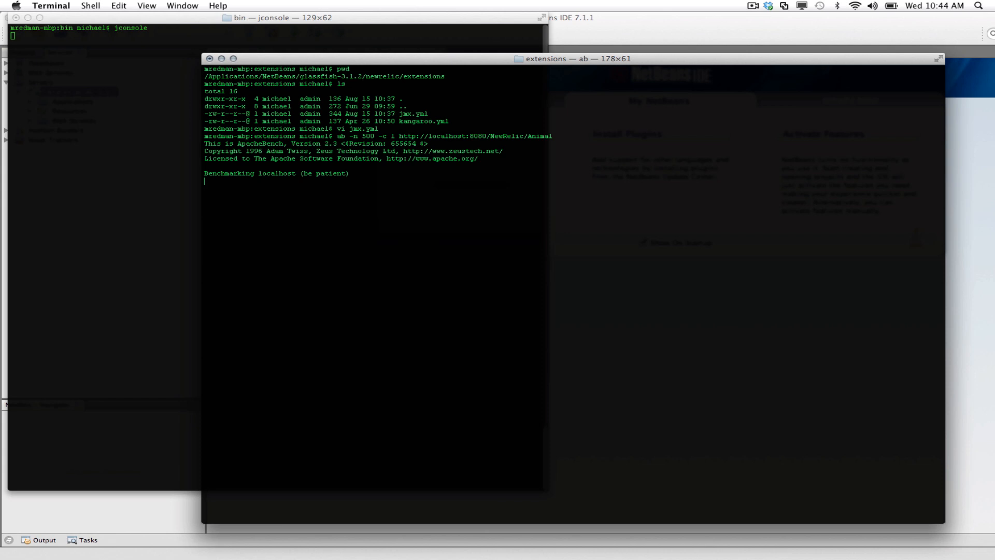
pyautogui.moveTo(105, 531)
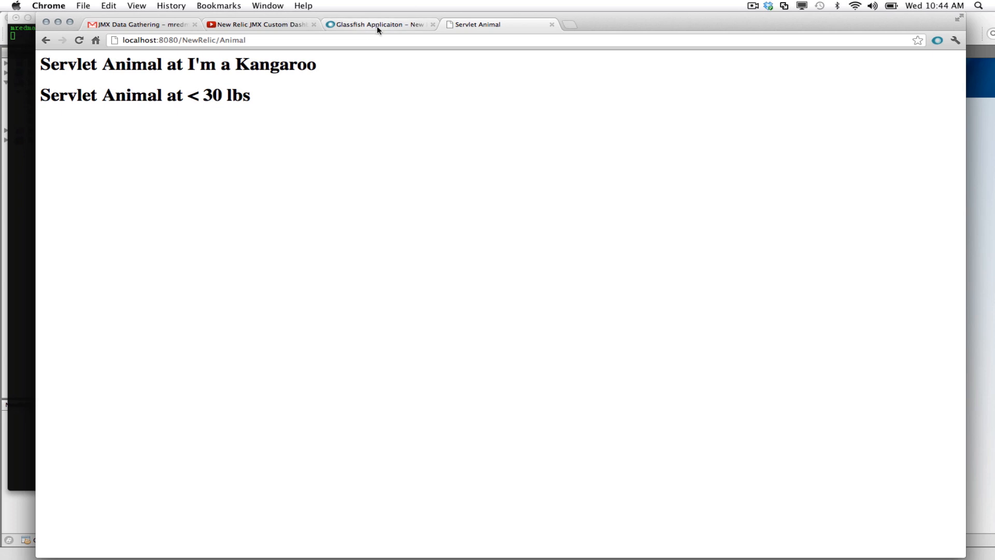
# Show the Glassfish application overview and its custom dashboards menu.
pyautogui.click(378, 24)
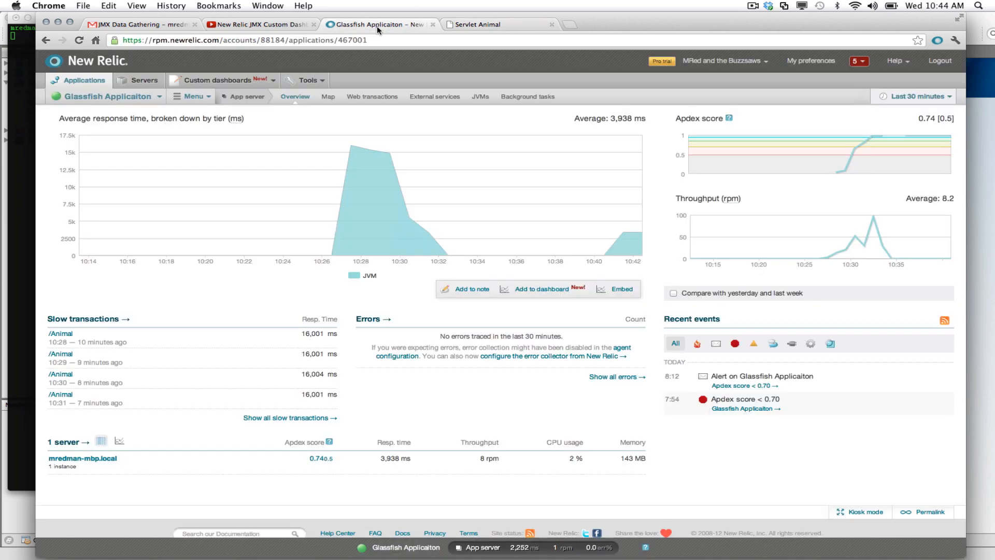
pyautogui.moveTo(633, 250)
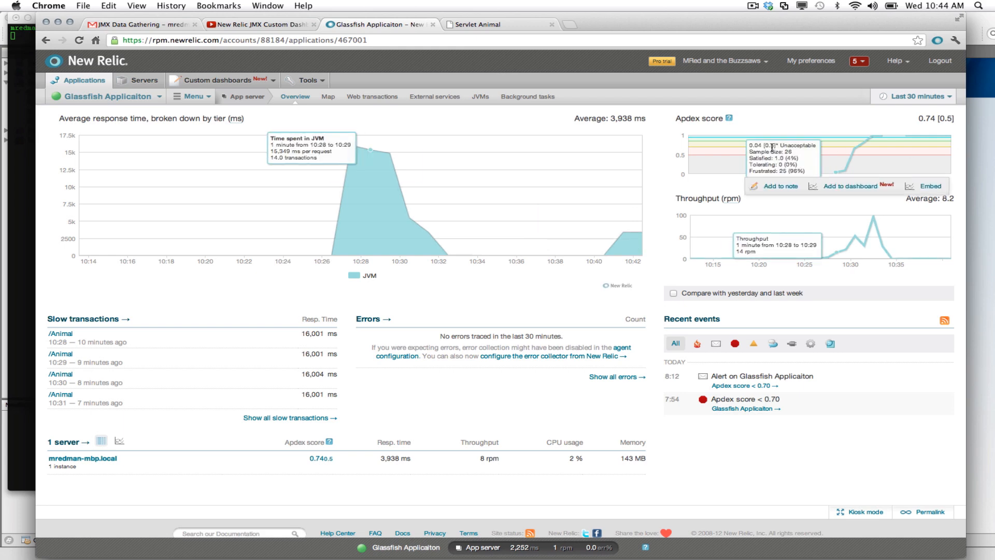
pyautogui.click(222, 80)
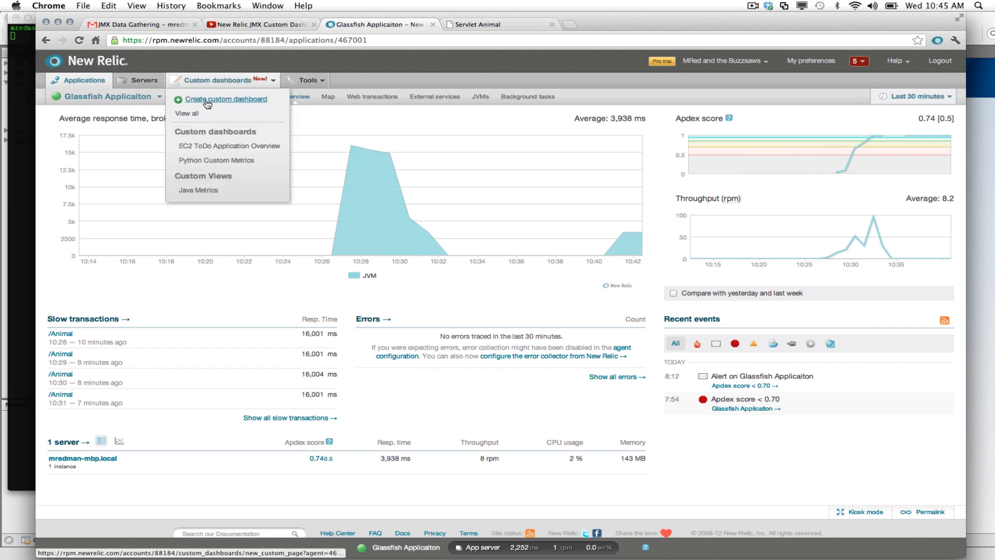
# Create a grid-layout custom dashboard titled 'JMX Example'.
pyautogui.click(226, 98)
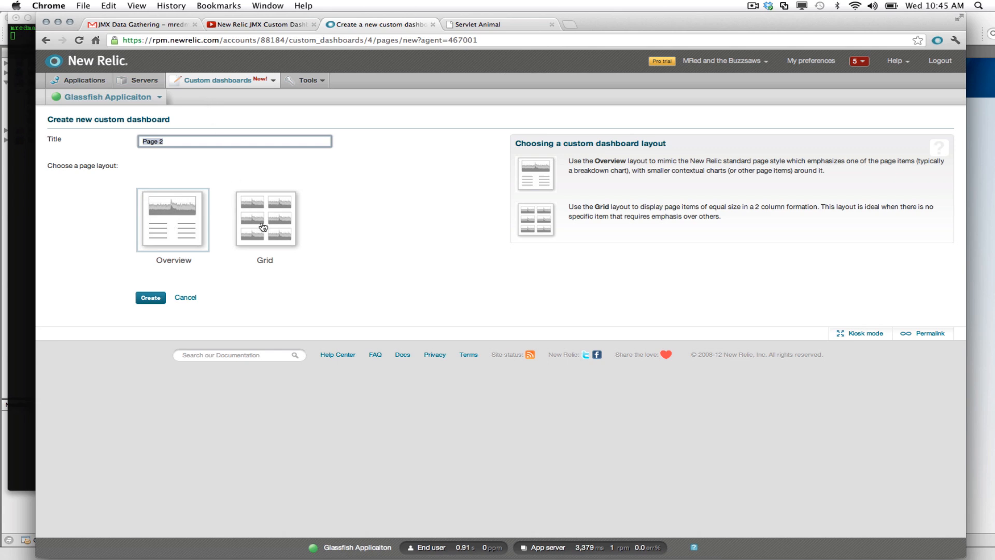
pyautogui.click(265, 219)
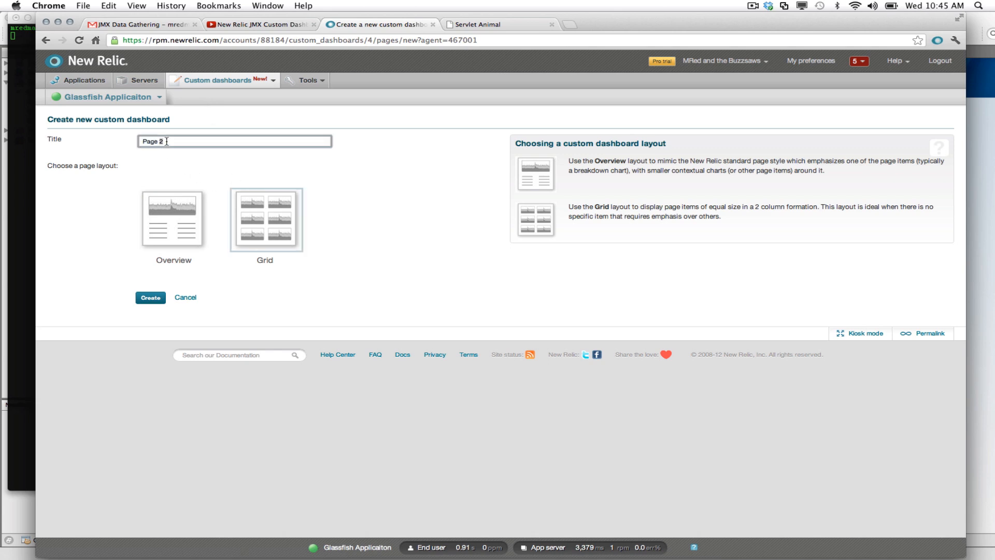
pyautogui.write('JMX Example')
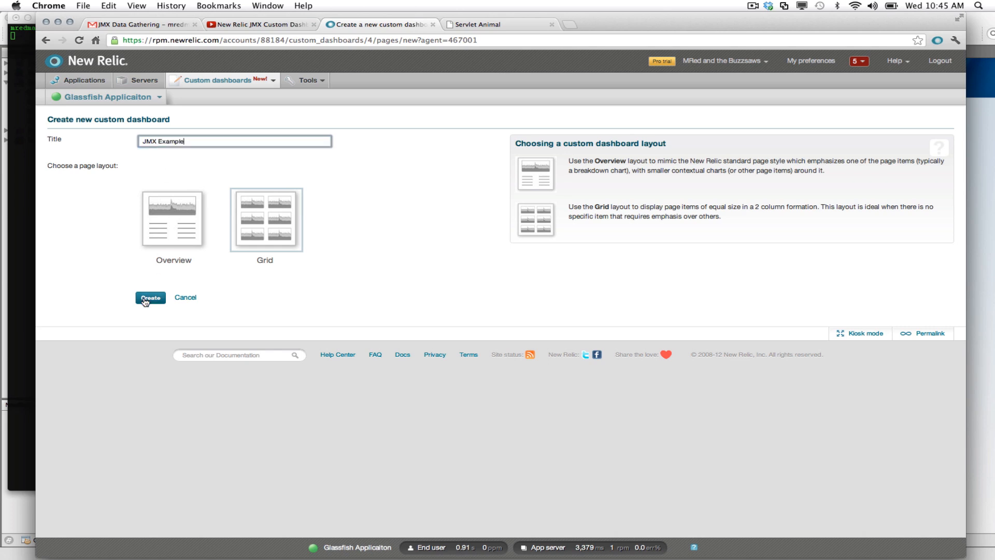
pyautogui.click(149, 298)
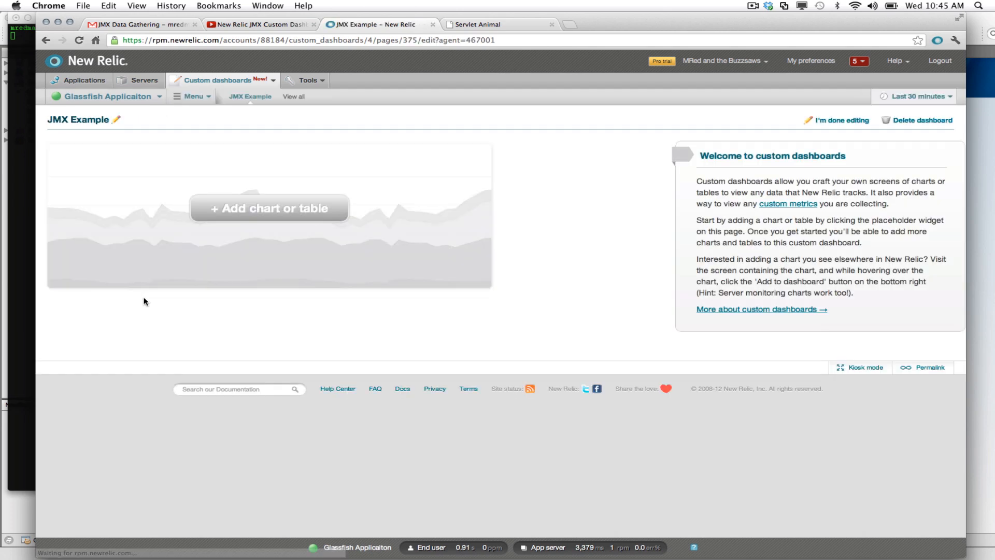
# Add a new table widget to the JMX Example dashboard.
pyautogui.click(268, 208)
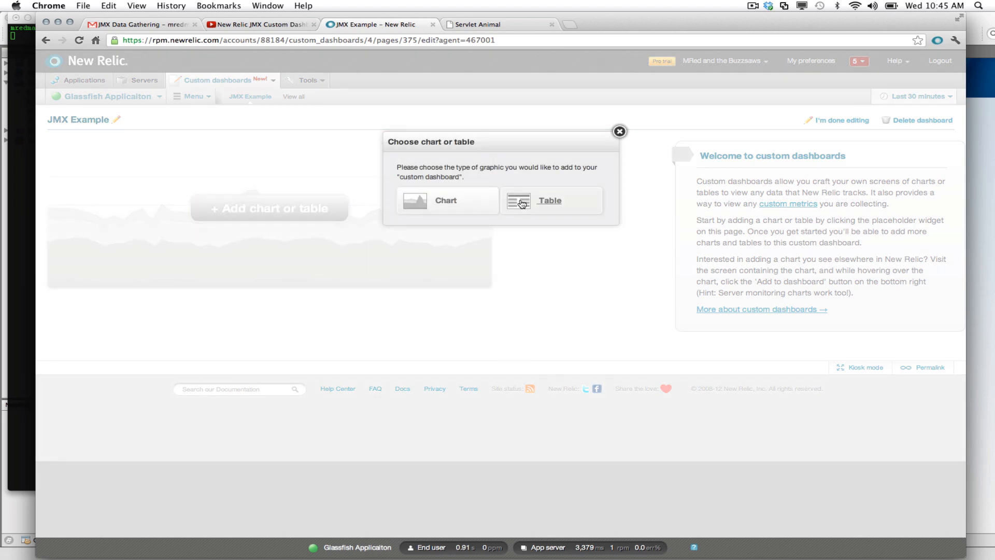
pyautogui.click(548, 200)
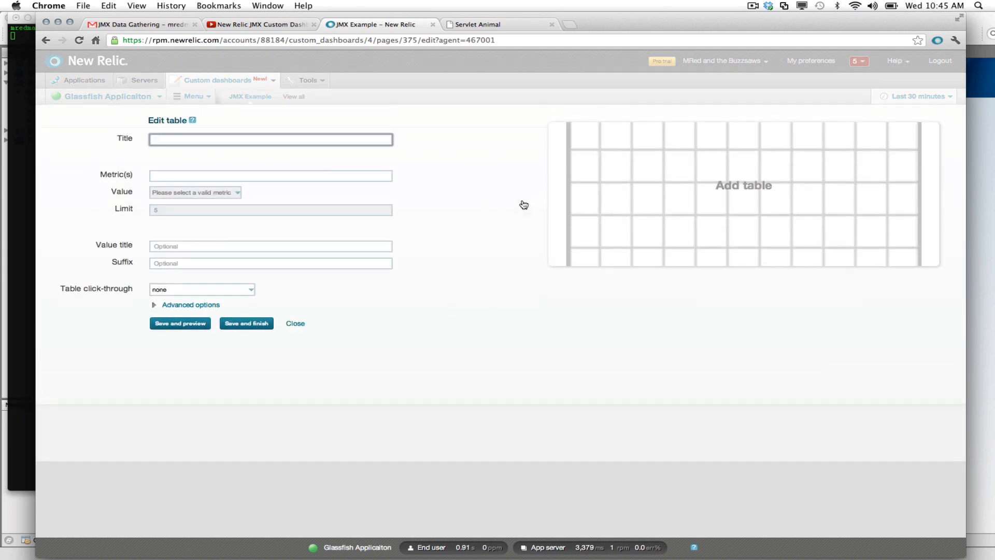
# Title the table 'Open File Descriptors', choose JMX OperatingSystem metrics, and save it.
pyautogui.write('o')
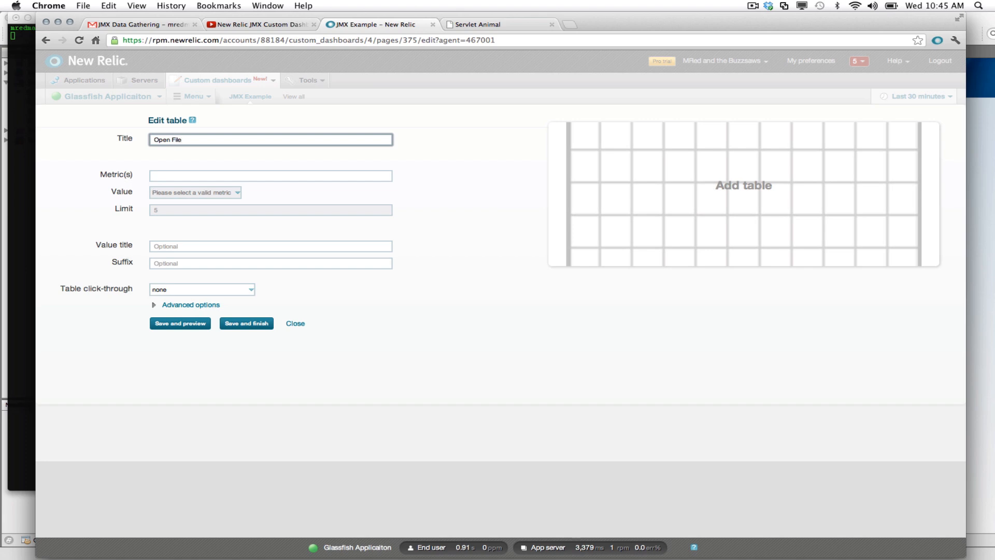
pyautogui.write('Descriptors')
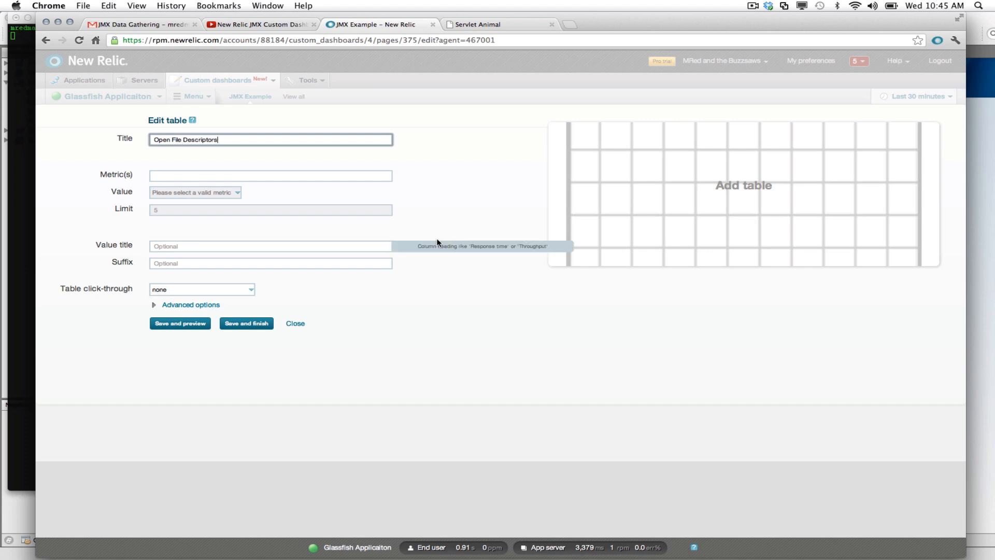
pyautogui.click(270, 175)
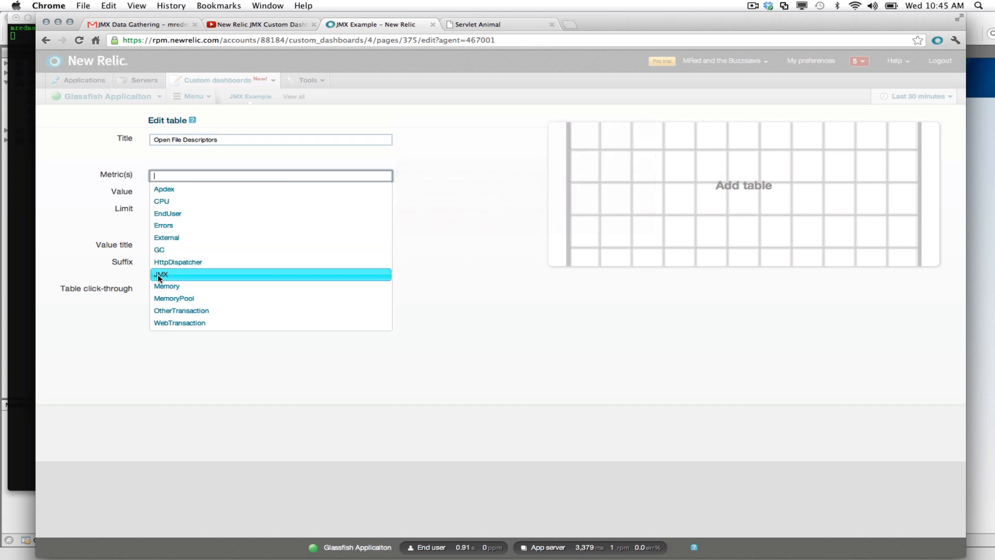
pyautogui.click(160, 274)
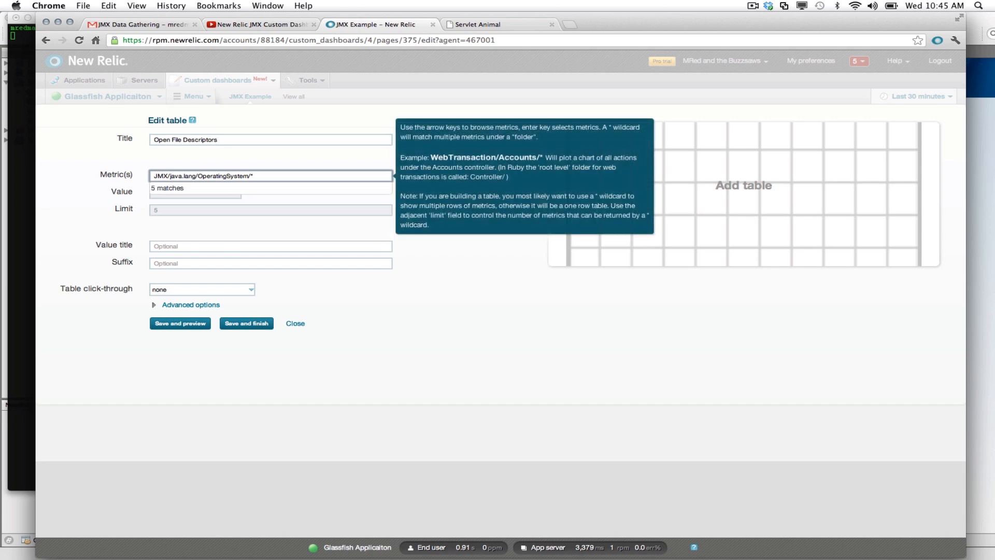
pyautogui.write('Fil')
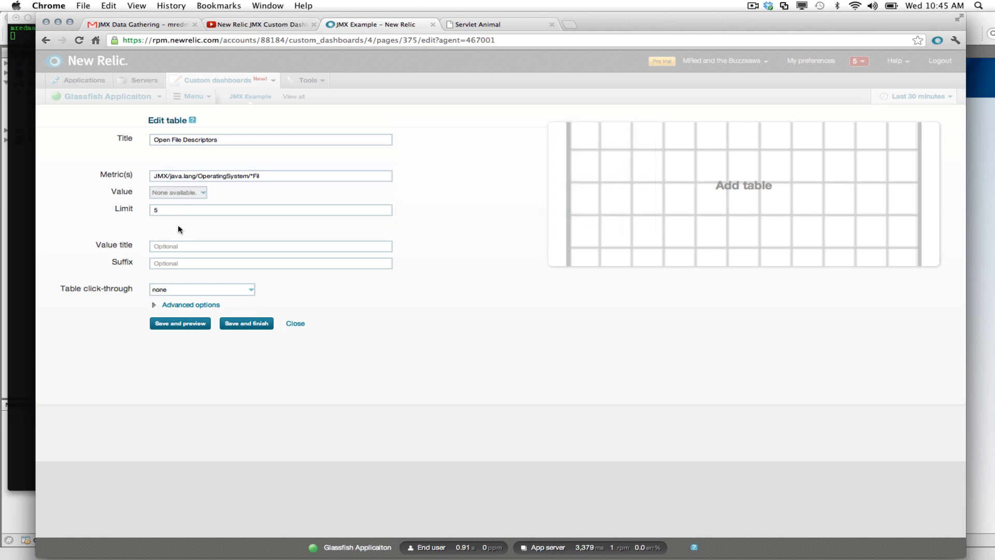
pyautogui.moveTo(190, 305)
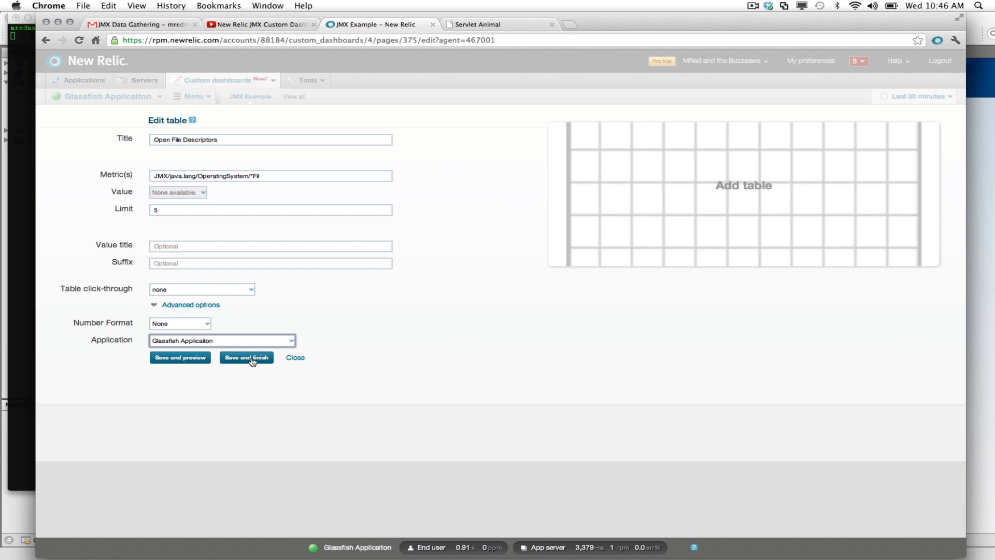
pyautogui.click(246, 357)
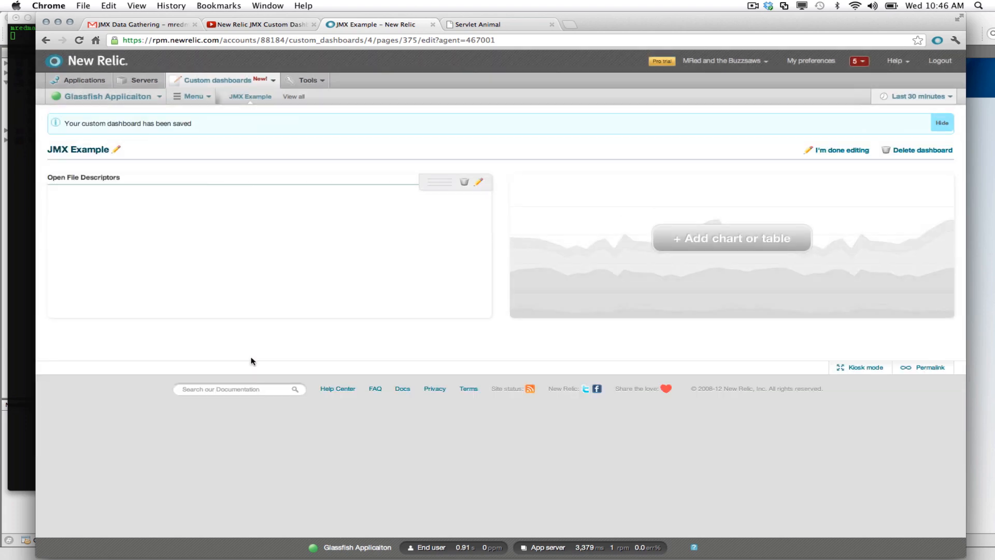
pyautogui.moveTo(849, 138)
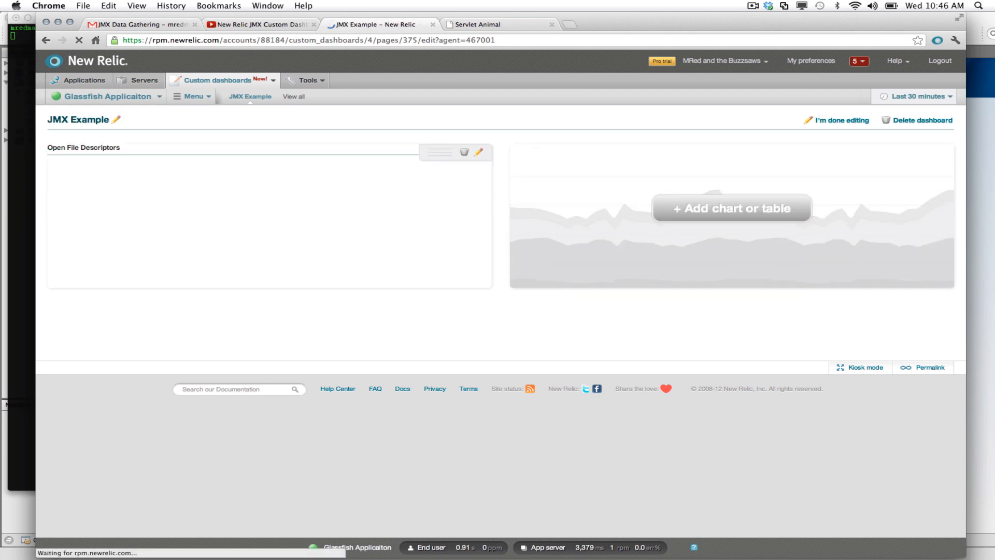
# Finish editing the dashboard and return to the Glassfish App server overview.
pyautogui.click(840, 120)
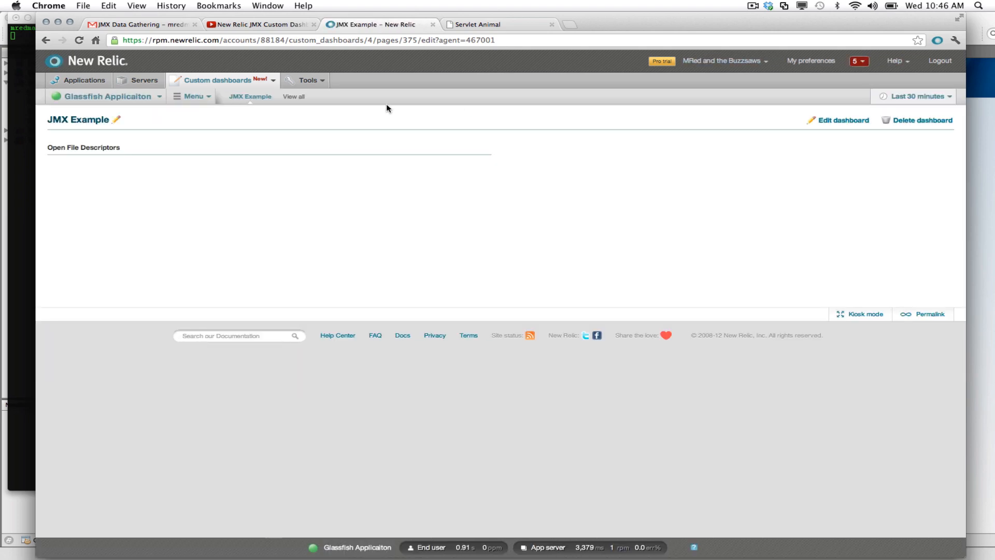
pyautogui.click(192, 95)
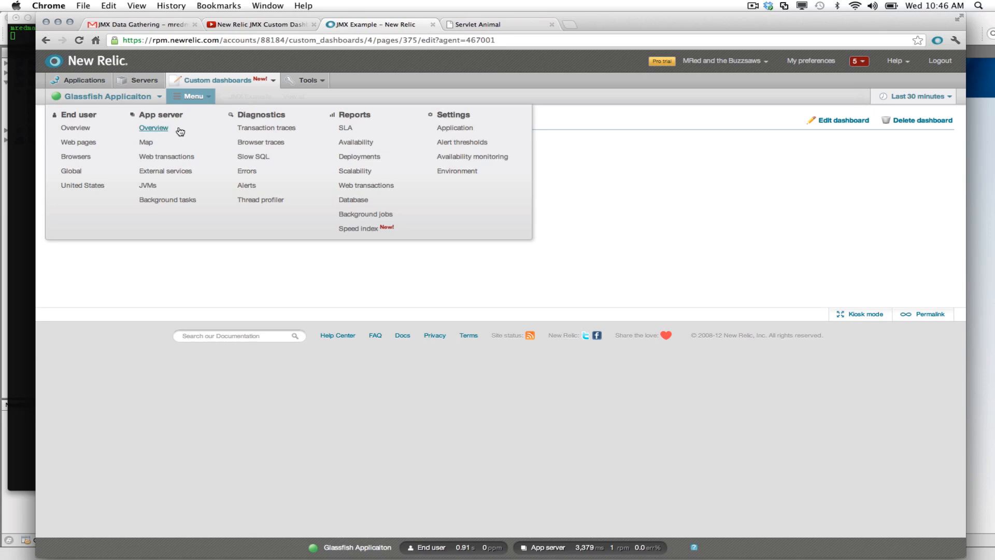
pyautogui.click(152, 127)
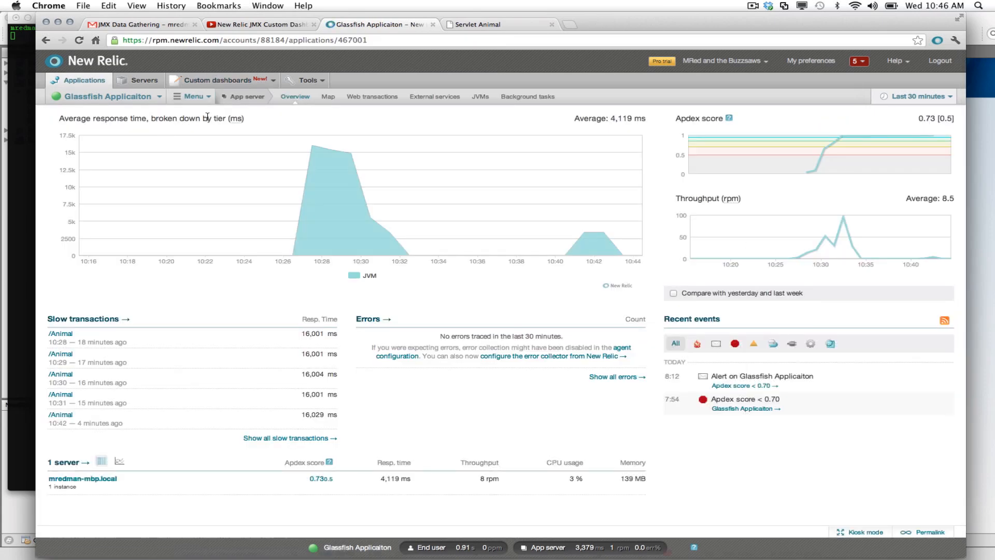
# Reload the Animal servlet page in Chrome, then return to the New Relic tab.
pyautogui.click(481, 24)
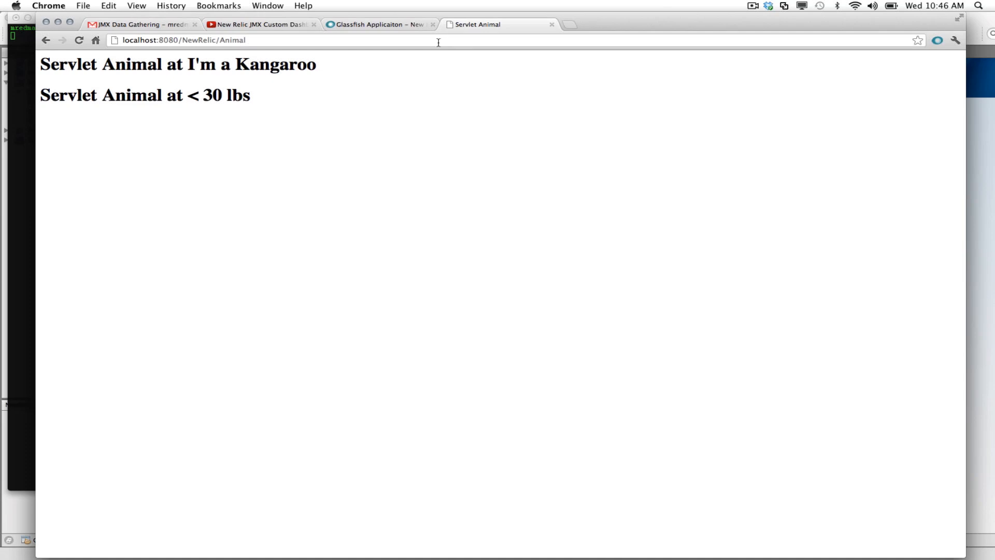
pyautogui.click(76, 40)
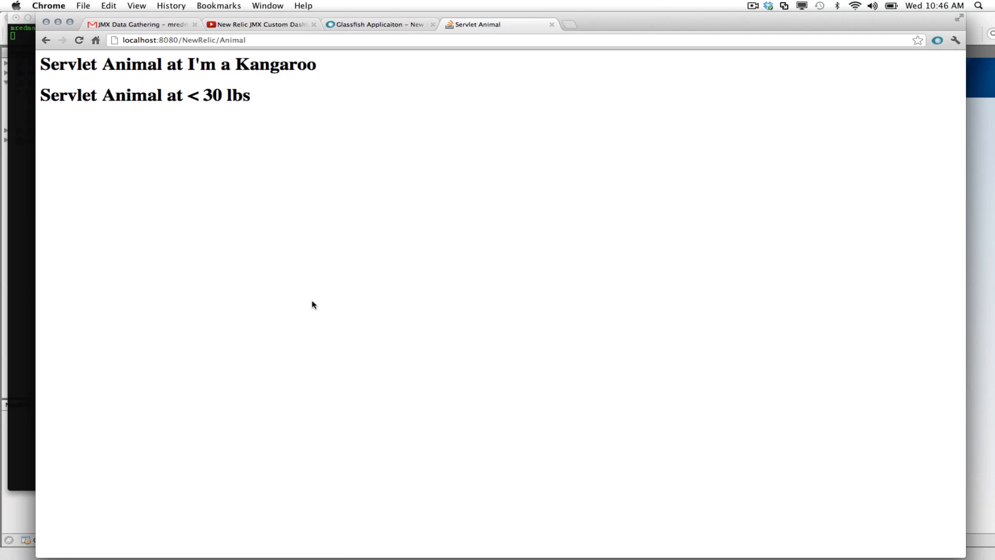
pyautogui.moveTo(371, 37)
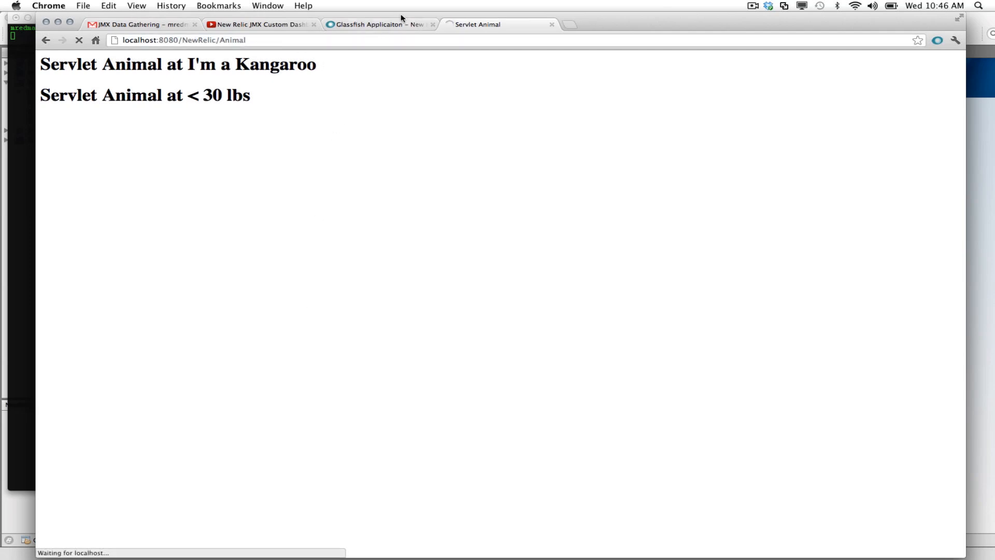
pyautogui.click(378, 24)
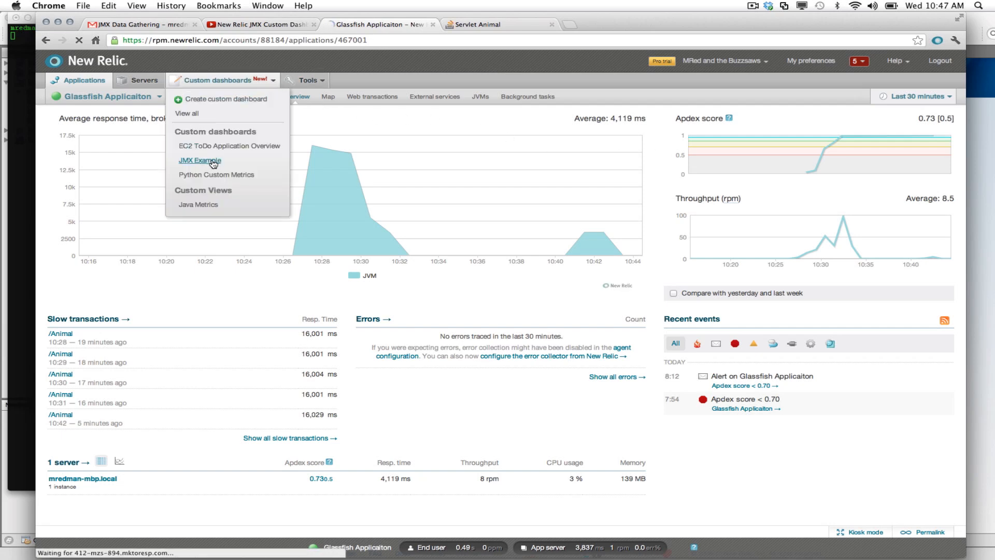
# Edit the JMX Example table to use metric JMX/java.lang/* with limit 10, and save.
pyautogui.click(199, 160)
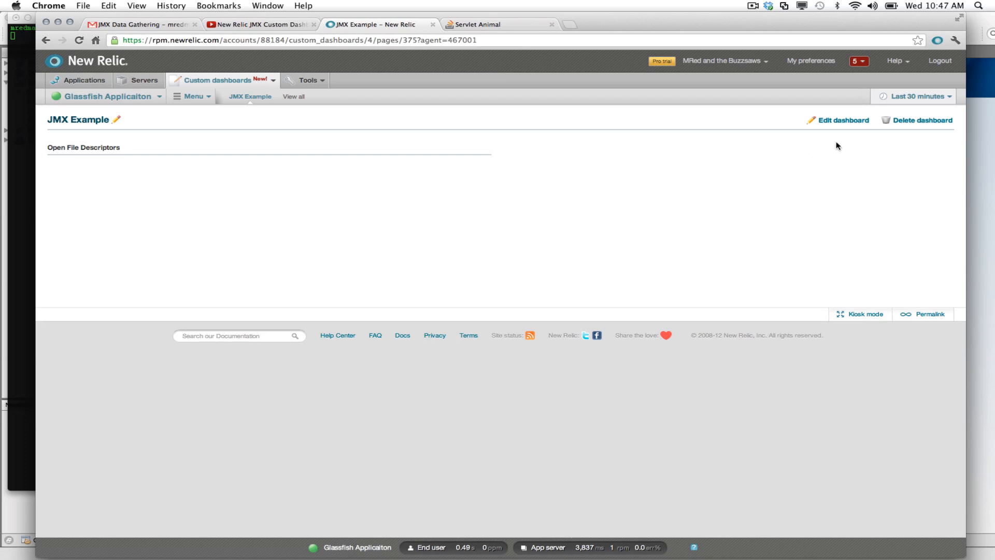
pyautogui.click(841, 120)
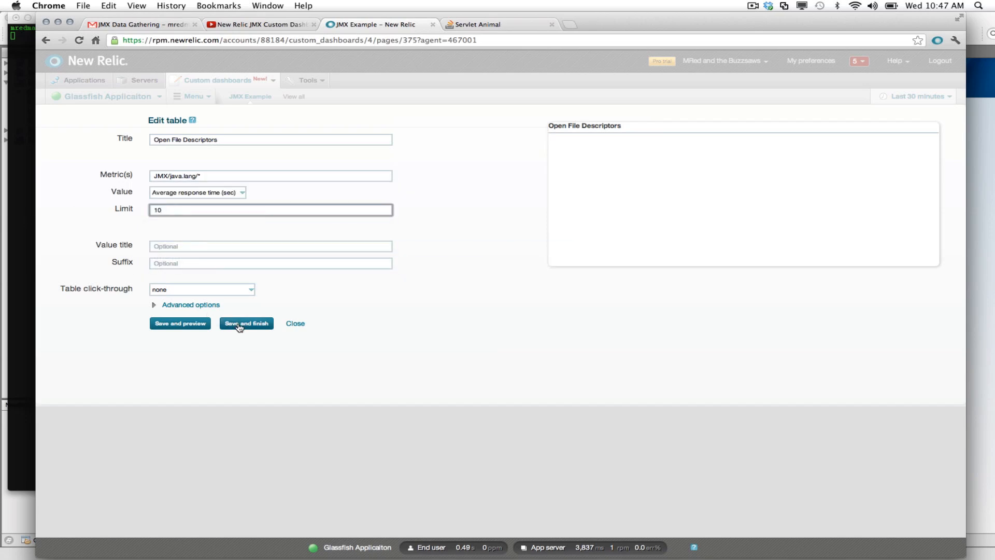
pyautogui.click(246, 323)
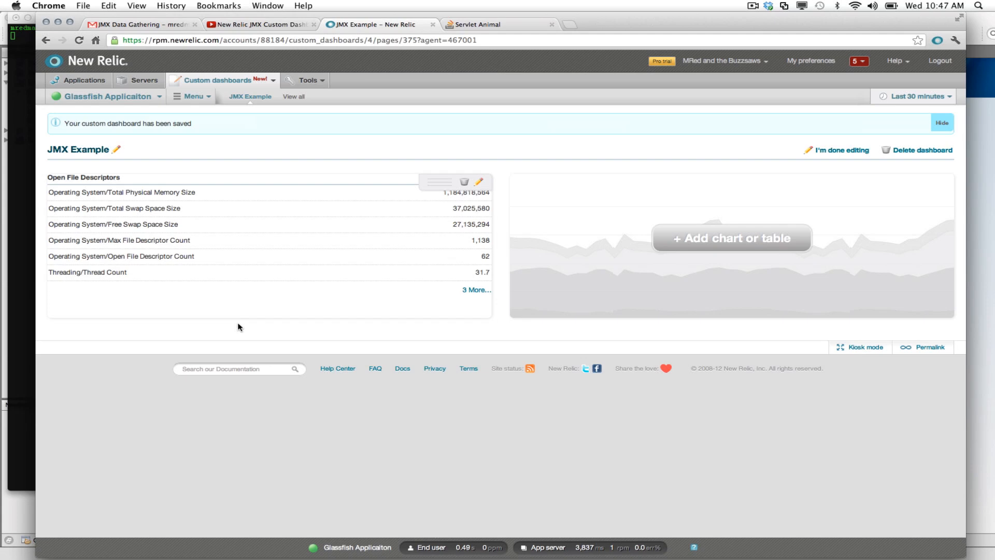
pyautogui.moveTo(245, 277)
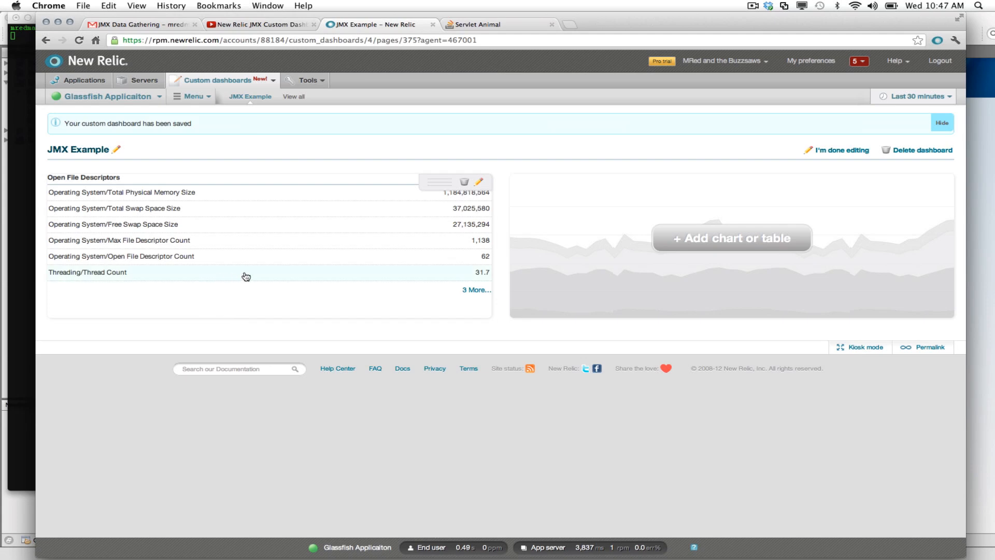
pyautogui.moveTo(198, 243)
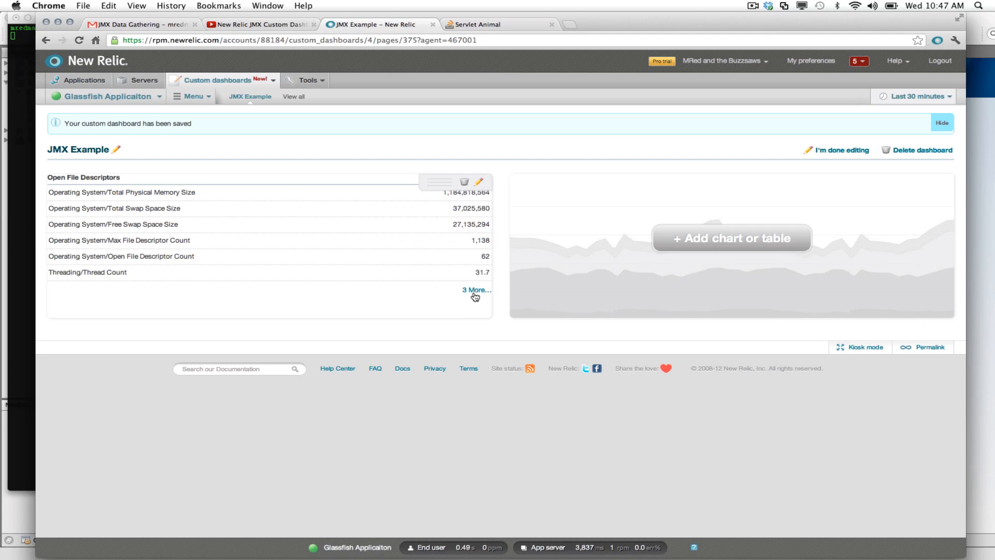
# Expand '3 More...' to reveal the Daemon, Total Started and Peak Thread rows.
pyautogui.click(474, 289)
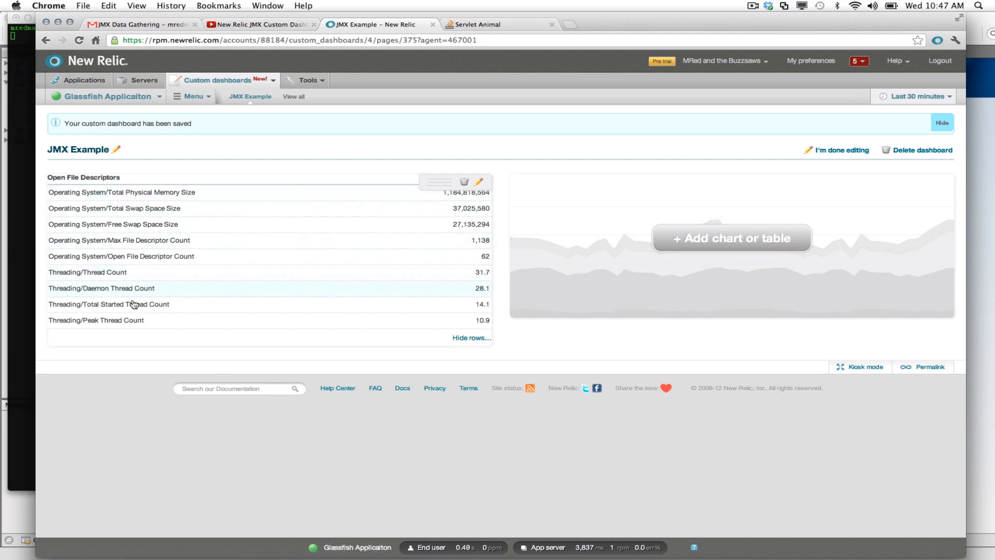
pyautogui.click(942, 123)
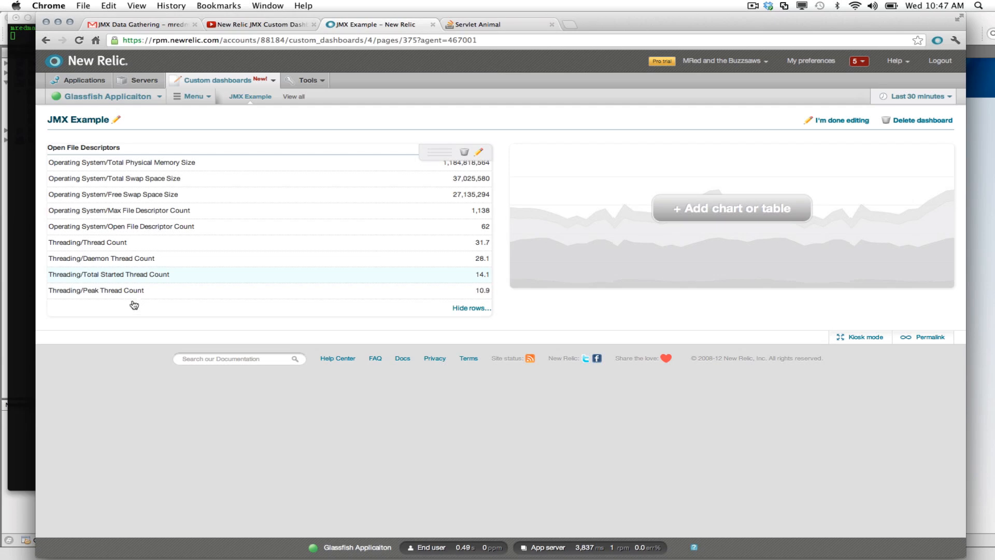
pyautogui.moveTo(212, 234)
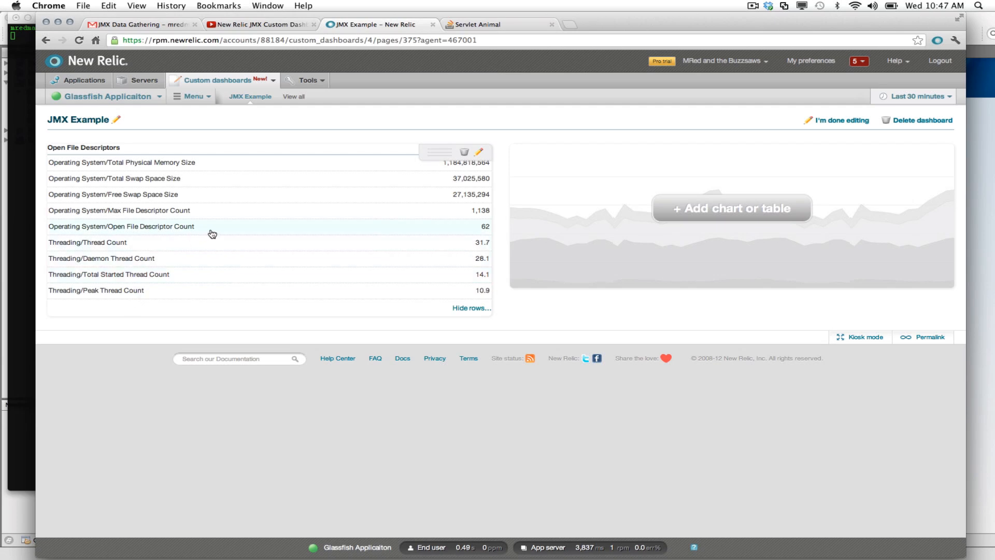